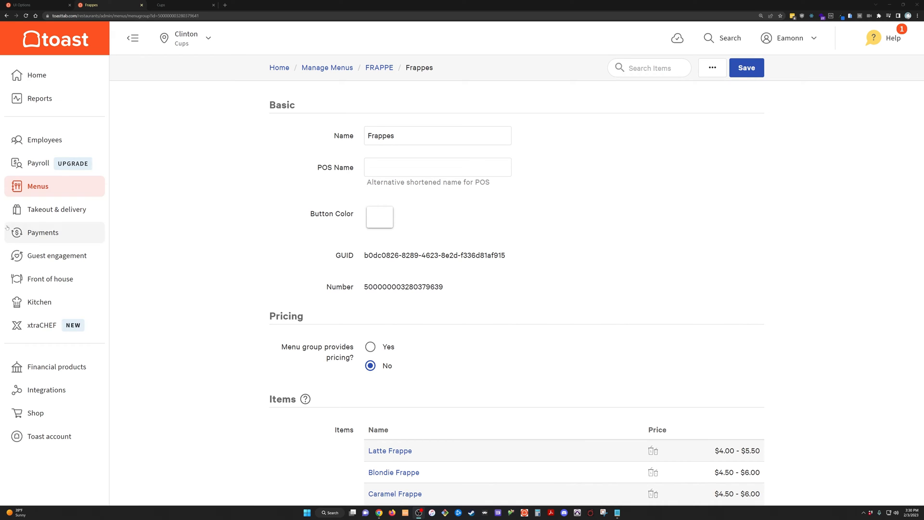
{"action": "mouse_move", "coordinate": [175, 187]}
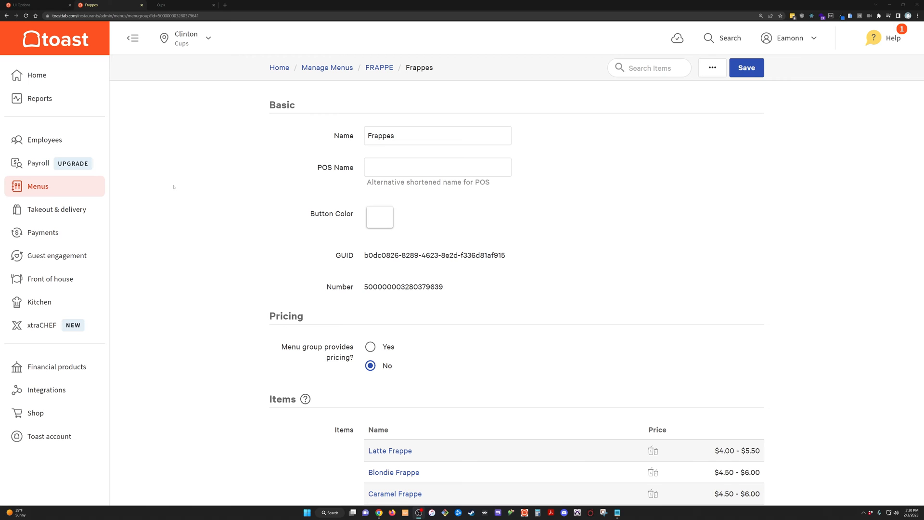
- Review the Latte Frappe item's options on the online ordering page
{"action": "left_click", "coordinate": [178, 5]}
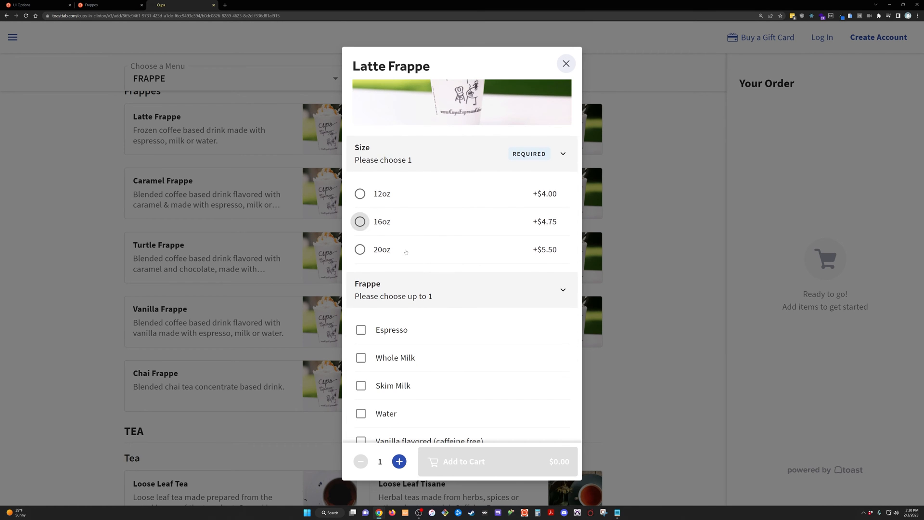
{"action": "scroll", "scroll_direction": "down", "scroll_amount": 3}
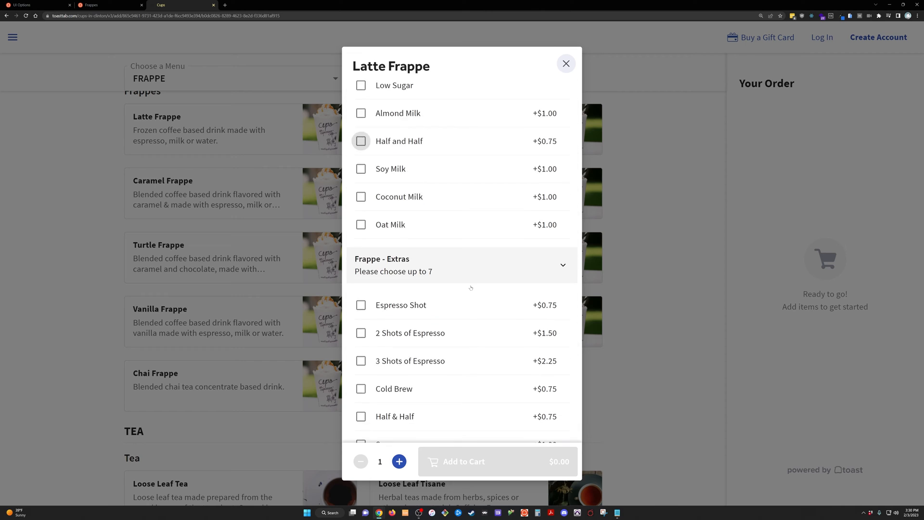
{"action": "scroll", "scroll_direction": "down", "scroll_amount": 3}
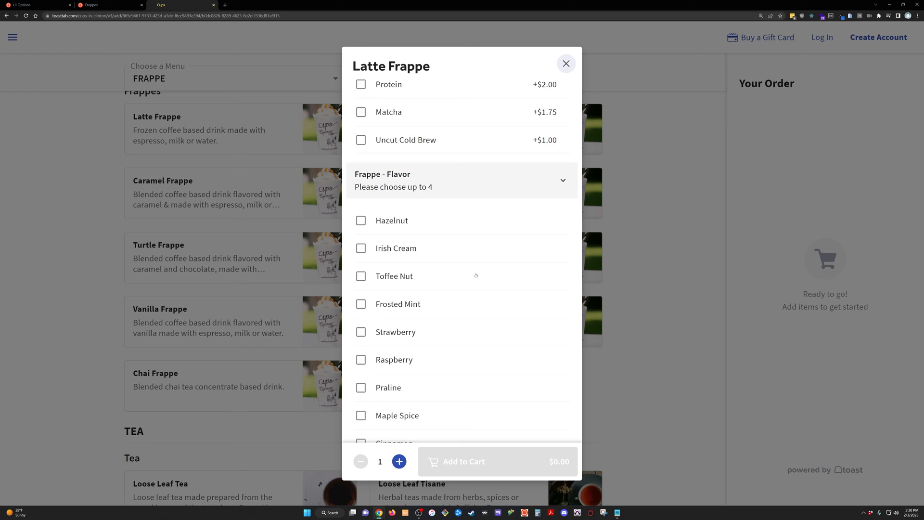
{"action": "scroll", "scroll_direction": "up", "scroll_amount": 3}
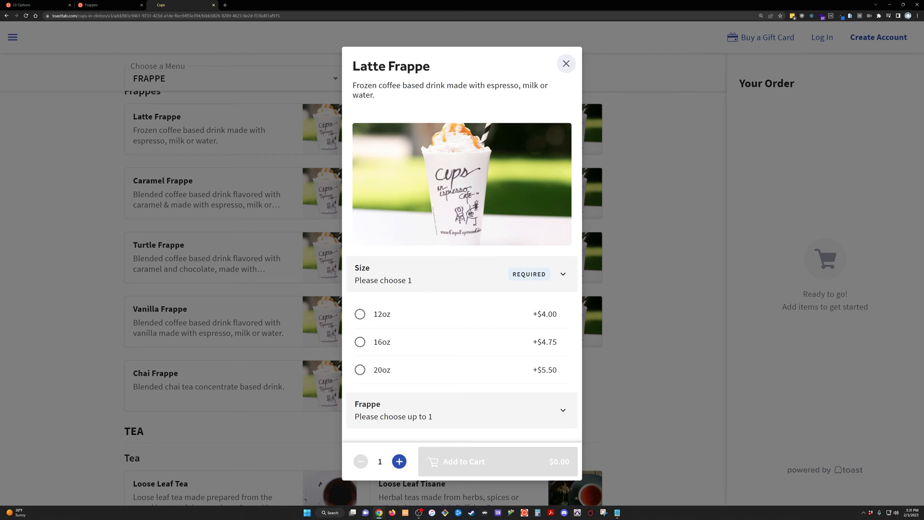
{"action": "scroll", "scroll_direction": "down", "scroll_amount": 3}
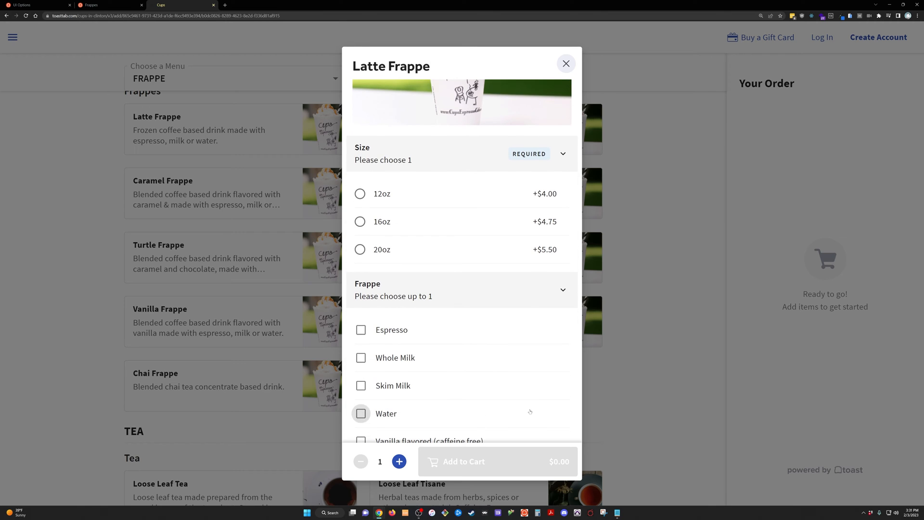
{"action": "scroll", "scroll_direction": "down", "scroll_amount": 3}
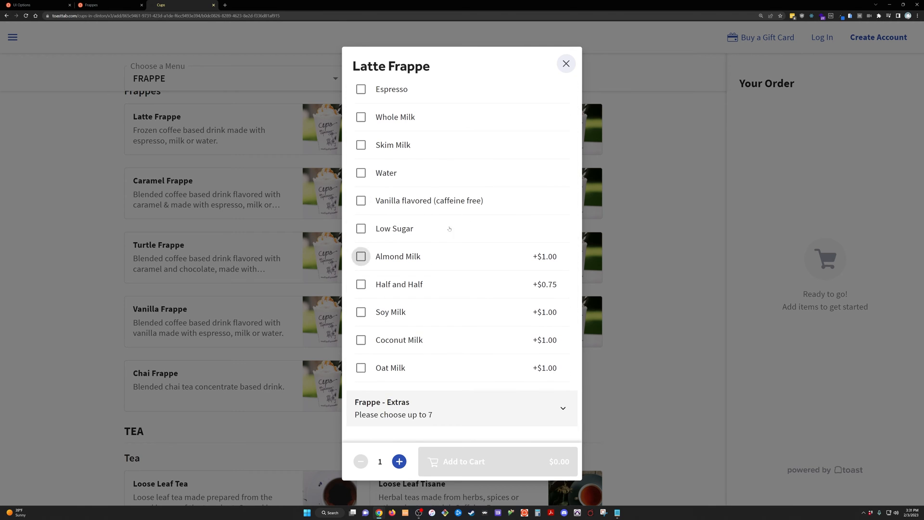
{"action": "scroll", "scroll_direction": "up", "scroll_amount": 3}
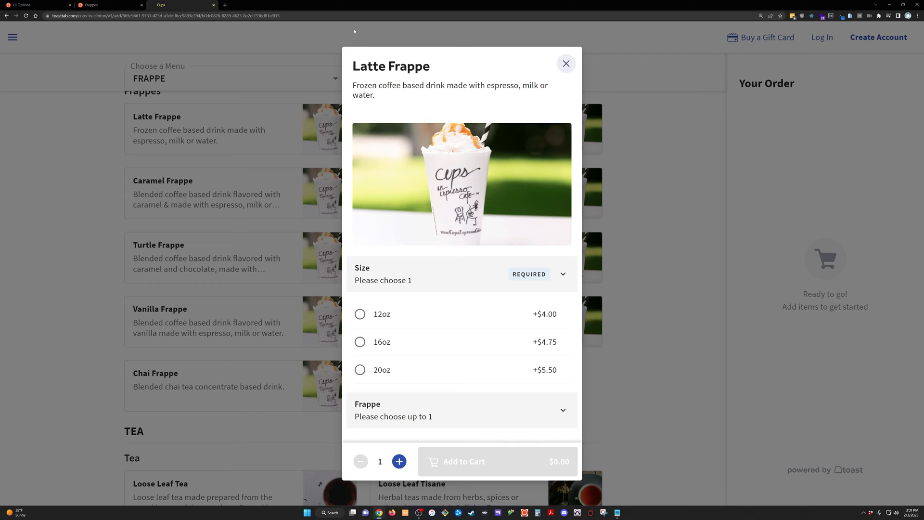
- Return to the Frappes menu group settings and review its modifier groups
{"action": "left_click", "coordinate": [109, 5]}
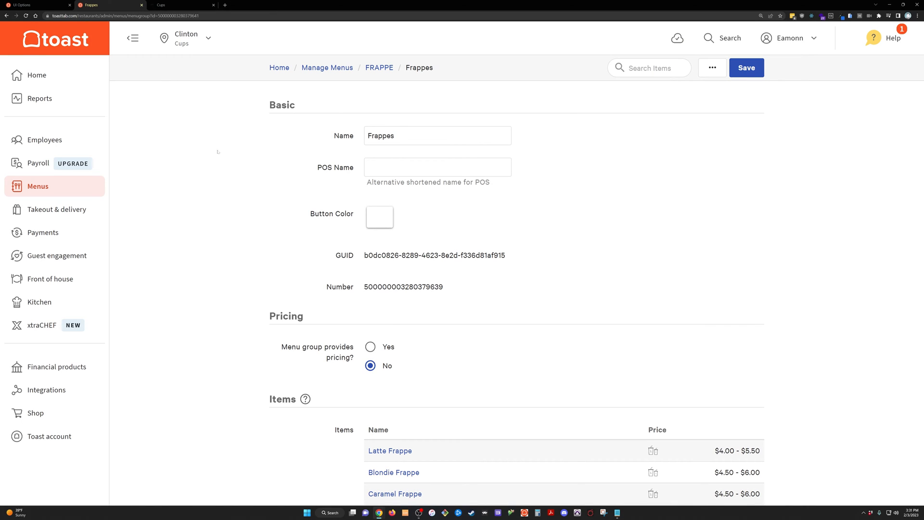
{"action": "mouse_move", "coordinate": [419, 305]}
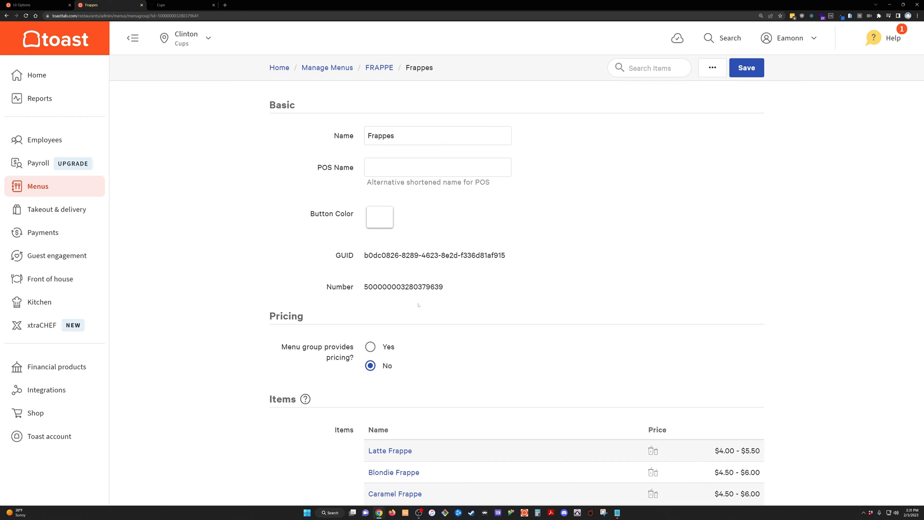
{"action": "scroll", "scroll_direction": "down", "scroll_amount": 3}
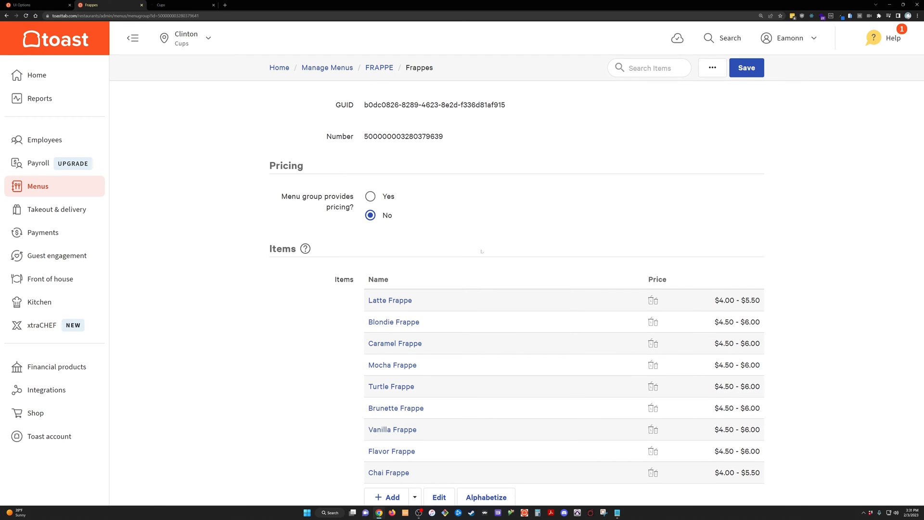
{"action": "scroll", "scroll_direction": "down", "scroll_amount": 3}
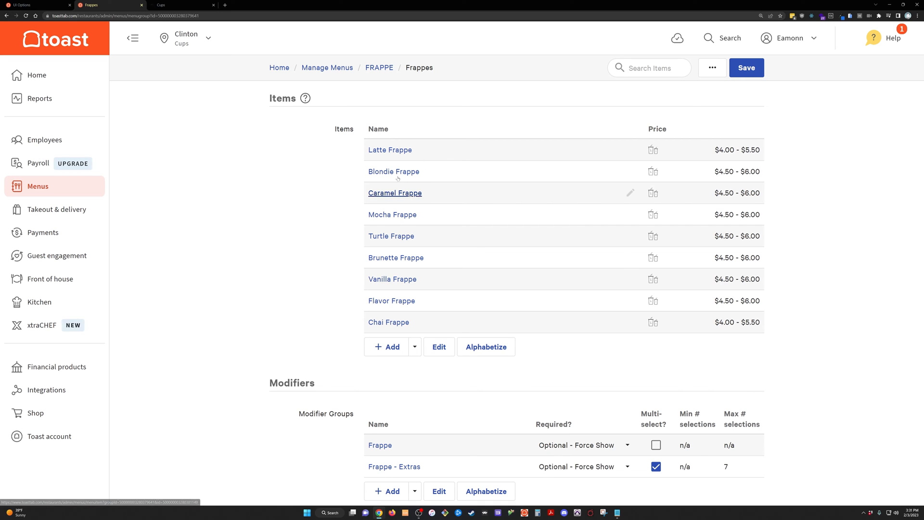
{"action": "mouse_move", "coordinate": [394, 172]}
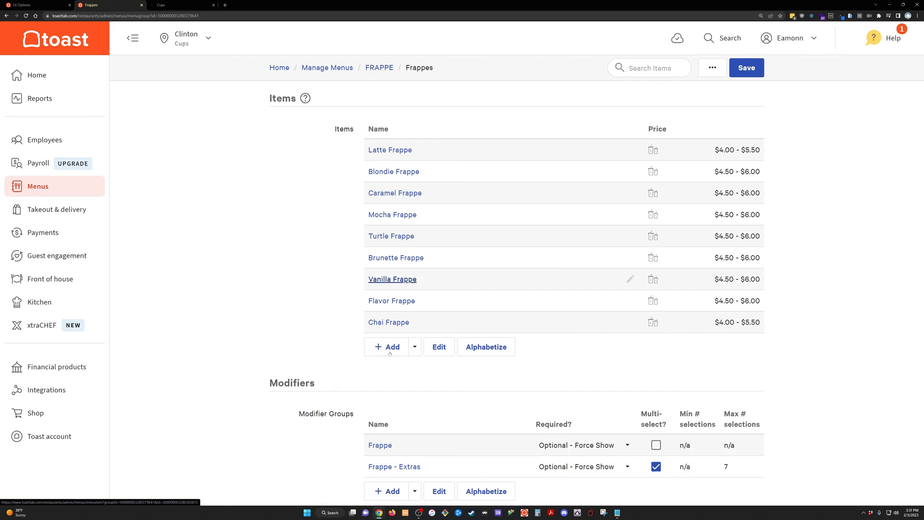
{"action": "scroll", "scroll_direction": "down", "scroll_amount": 3}
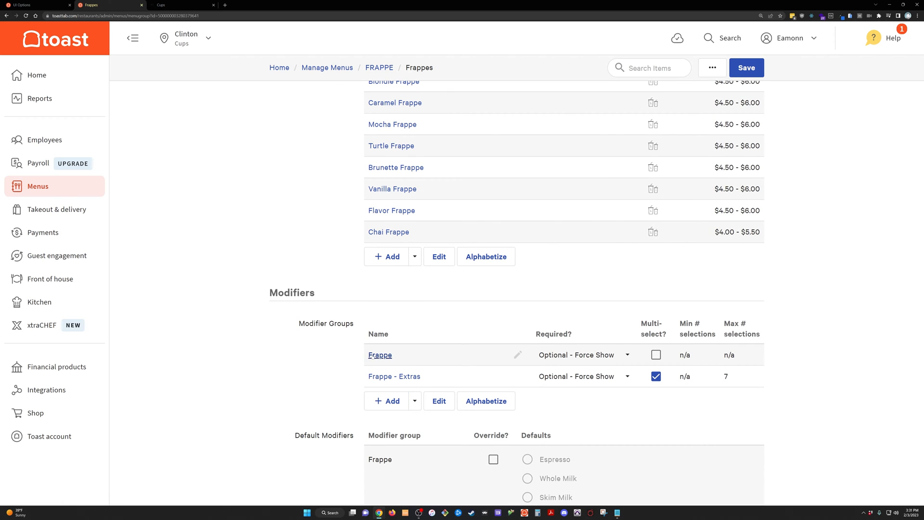
{"action": "mouse_move", "coordinate": [394, 376]}
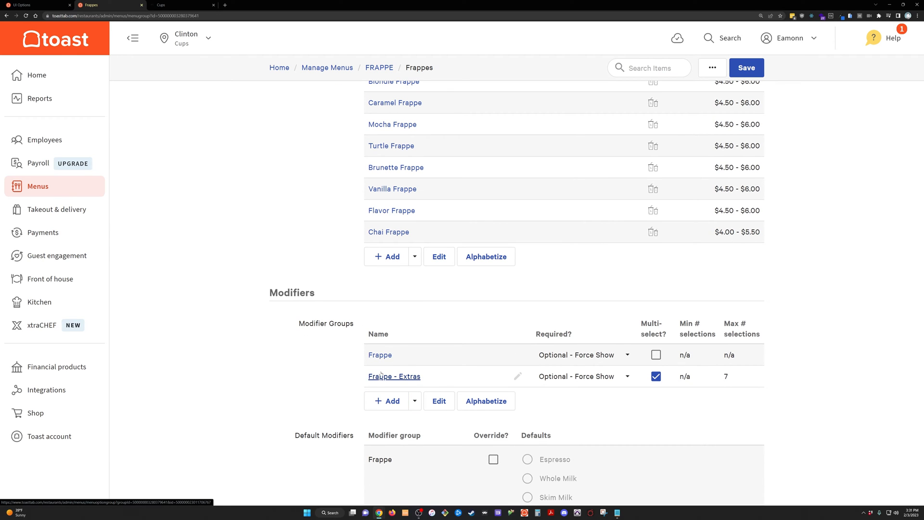
{"action": "scroll", "scroll_direction": "up", "scroll_amount": 3}
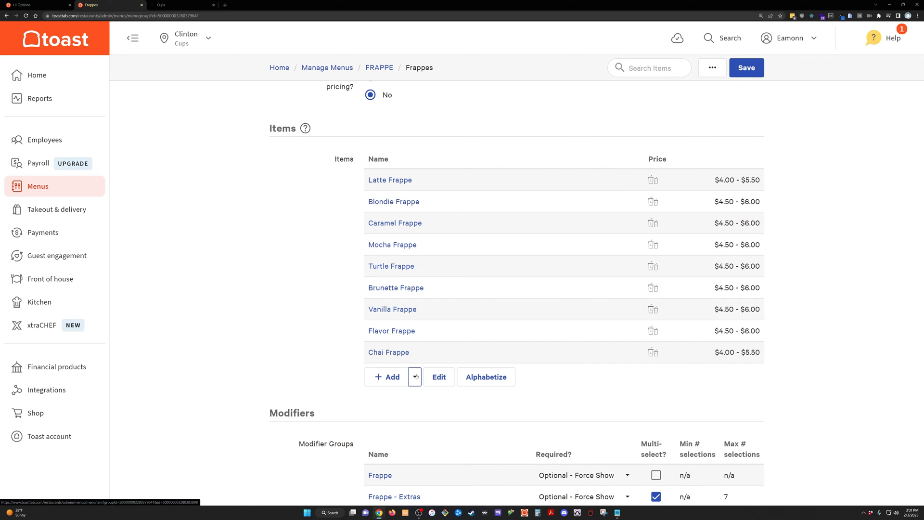
{"action": "scroll", "scroll_direction": "down", "scroll_amount": 3}
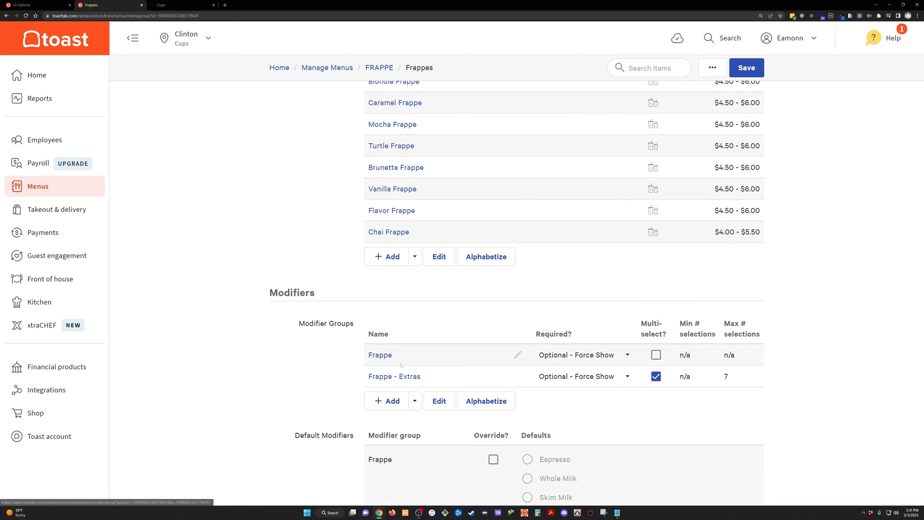
- Compare the online ordering page once more, then come back to the Frappes group settings
{"action": "left_click", "coordinate": [177, 5]}
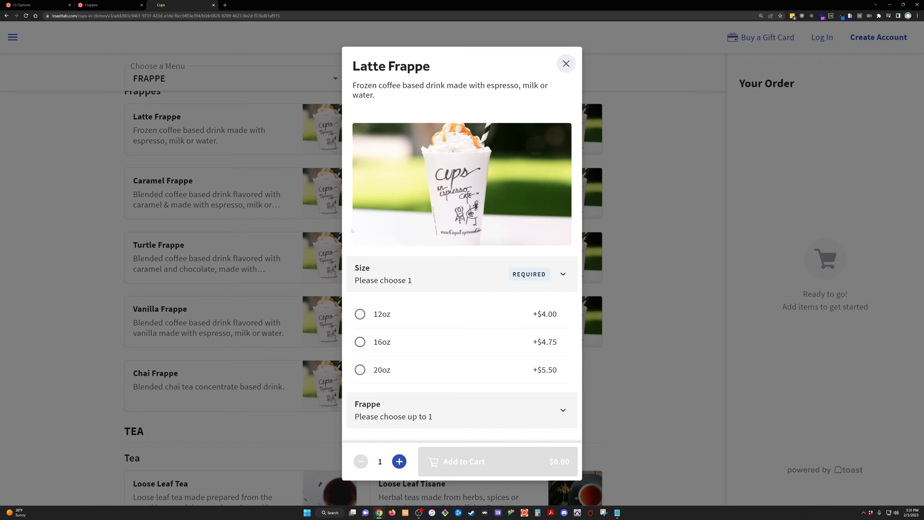
{"action": "scroll", "scroll_direction": "down", "scroll_amount": 3}
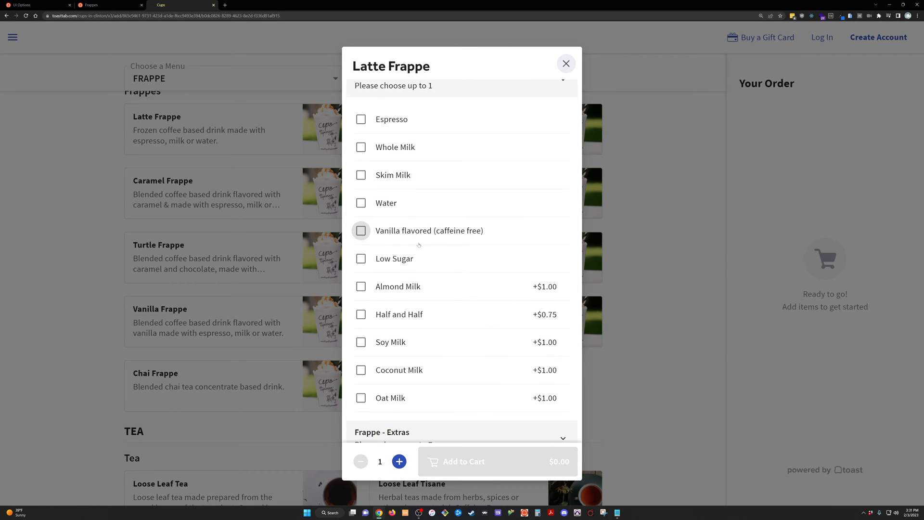
{"action": "scroll", "scroll_direction": "down", "scroll_amount": 3}
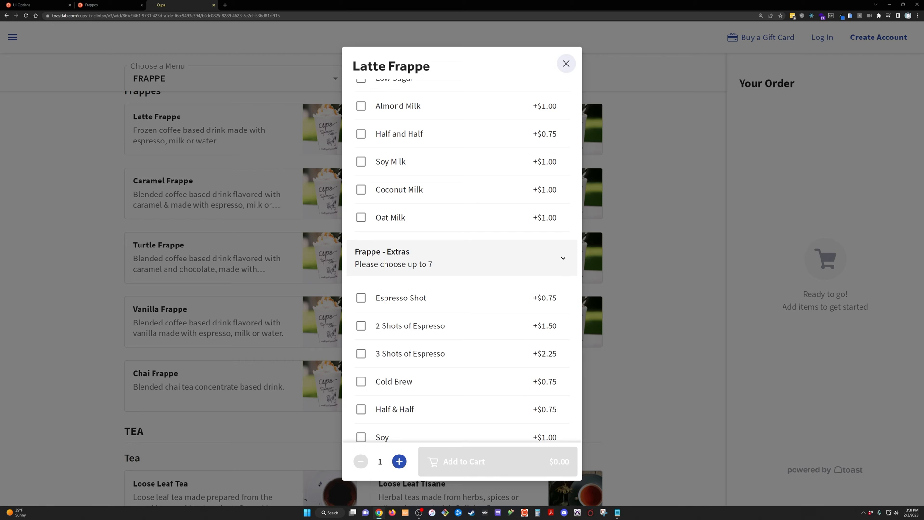
{"action": "left_click", "coordinate": [110, 4]}
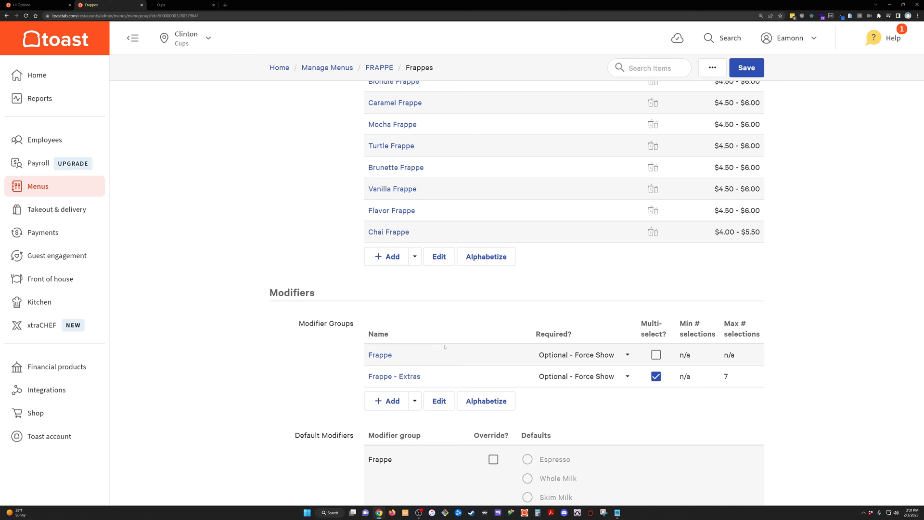
{"action": "mouse_move", "coordinate": [383, 357]}
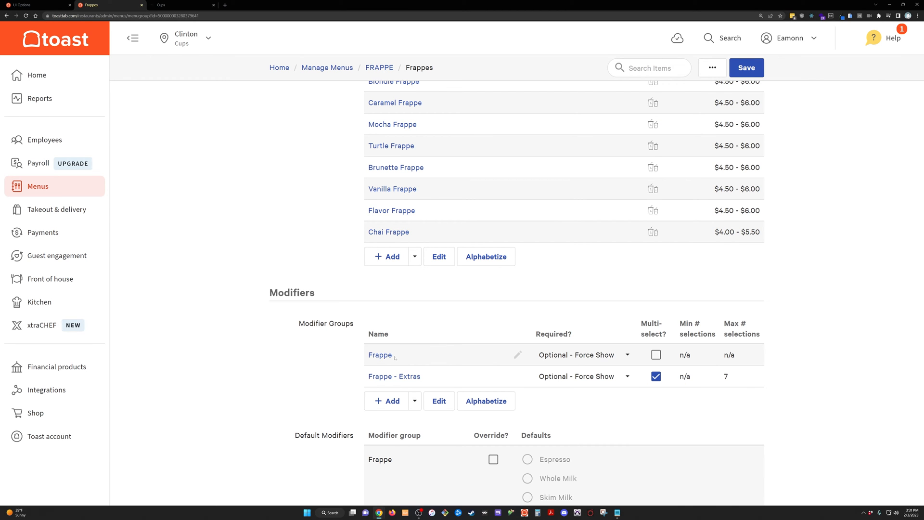
{"action": "mouse_move", "coordinate": [392, 124]}
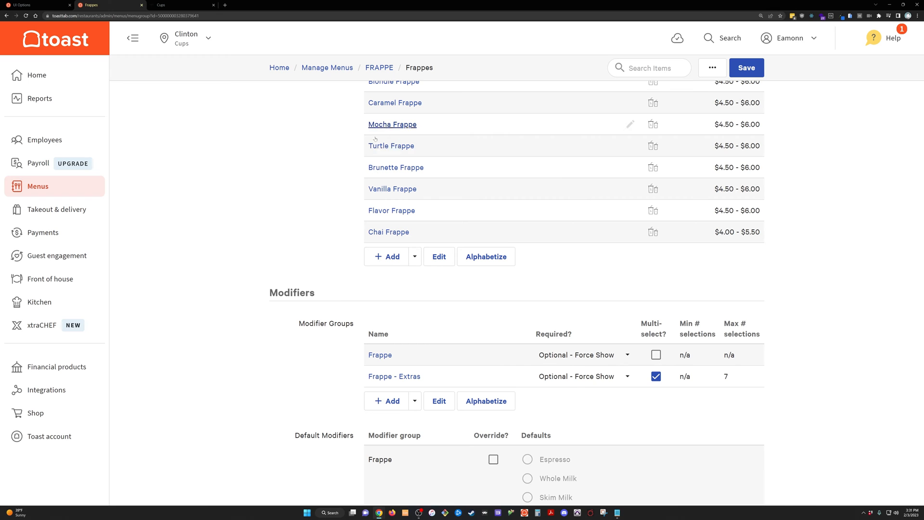
{"action": "scroll", "scroll_direction": "up", "scroll_amount": 3}
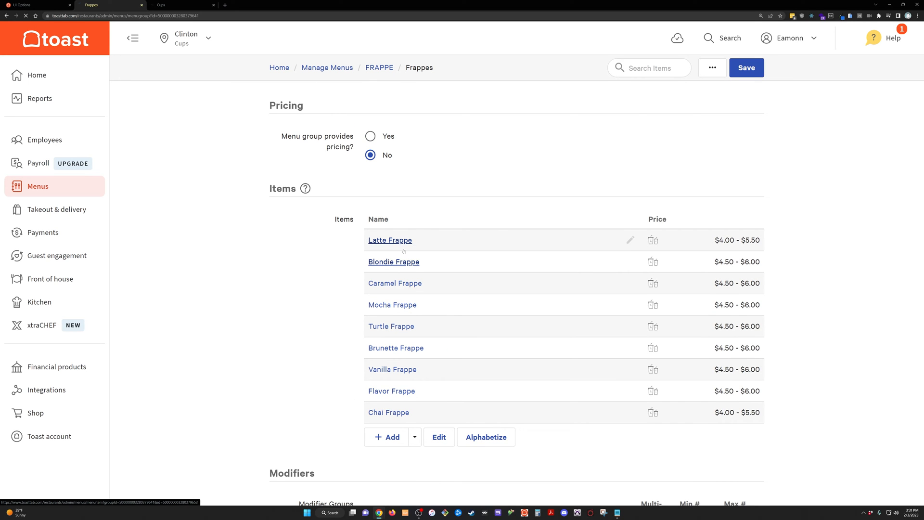
- Bring up Blondie Frappe's item settings, compare with the online preview, and return to the item page
{"action": "left_click", "coordinate": [392, 262]}
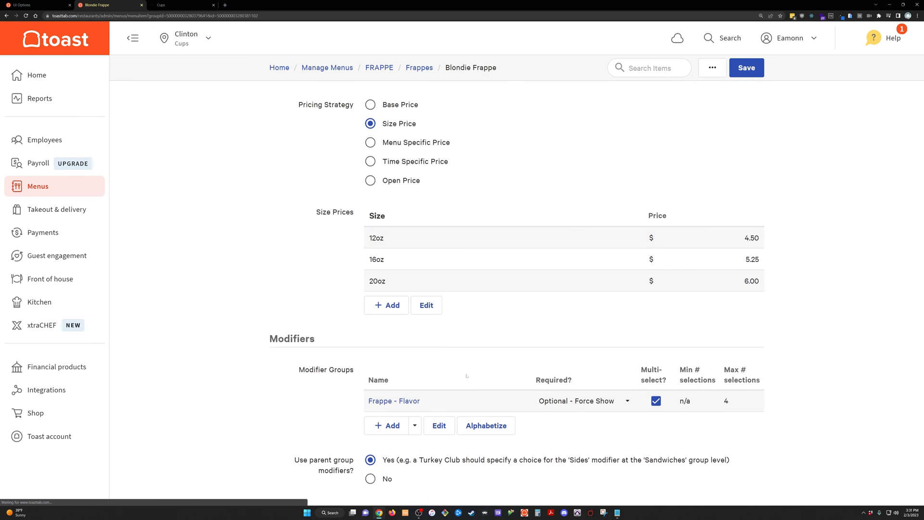
{"action": "scroll", "scroll_direction": "down", "scroll_amount": 3}
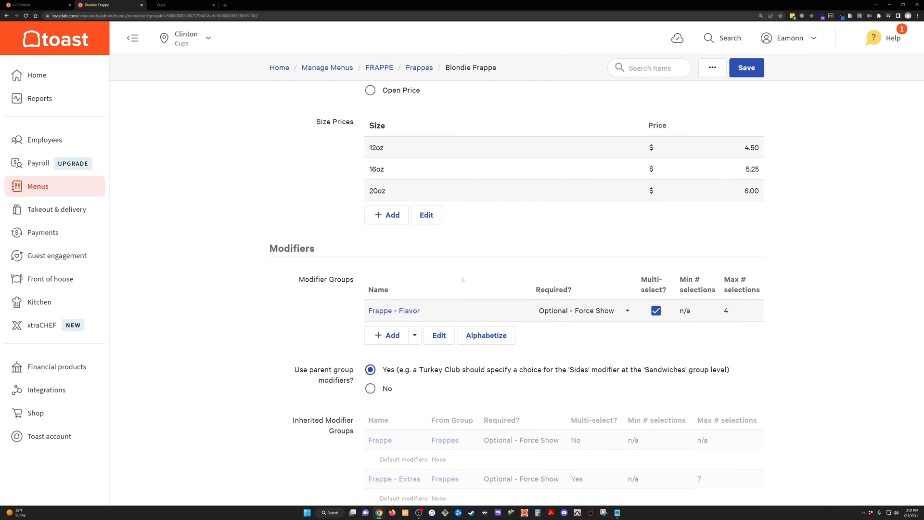
{"action": "mouse_move", "coordinate": [311, 271]}
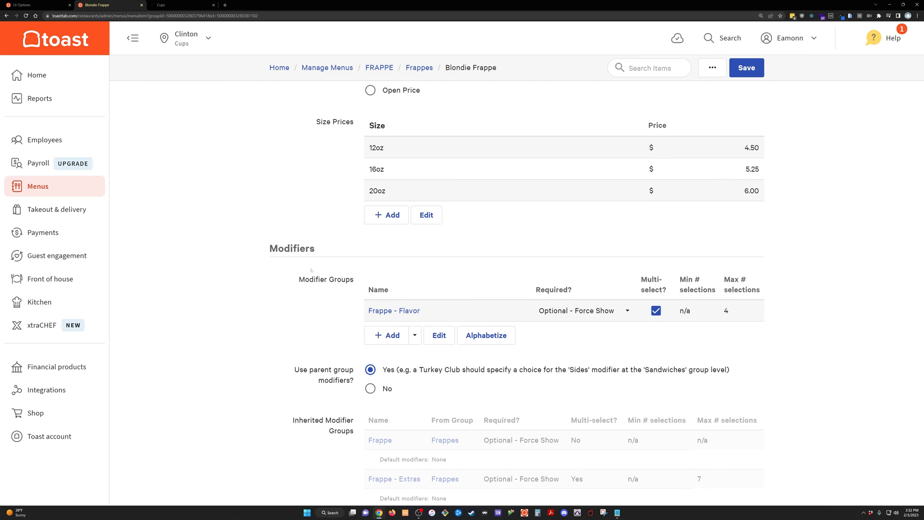
{"action": "mouse_move", "coordinate": [394, 311]}
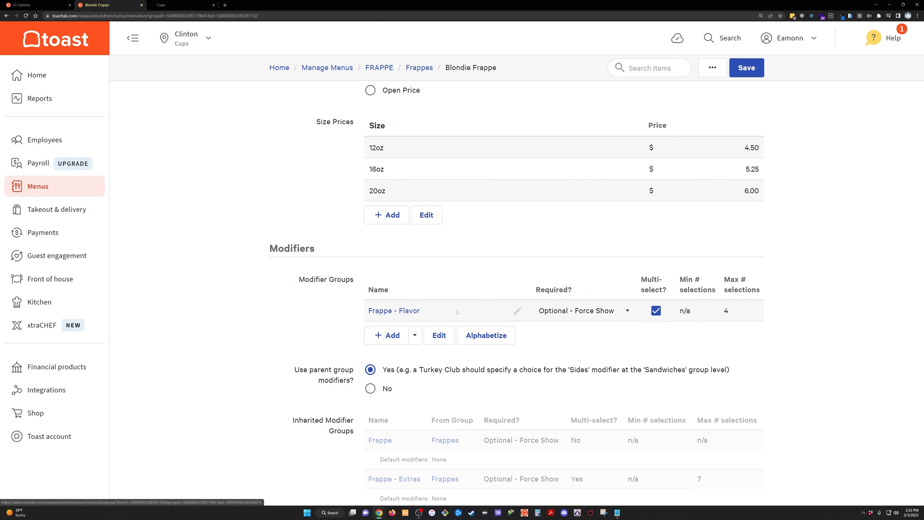
{"action": "mouse_move", "coordinate": [393, 311]}
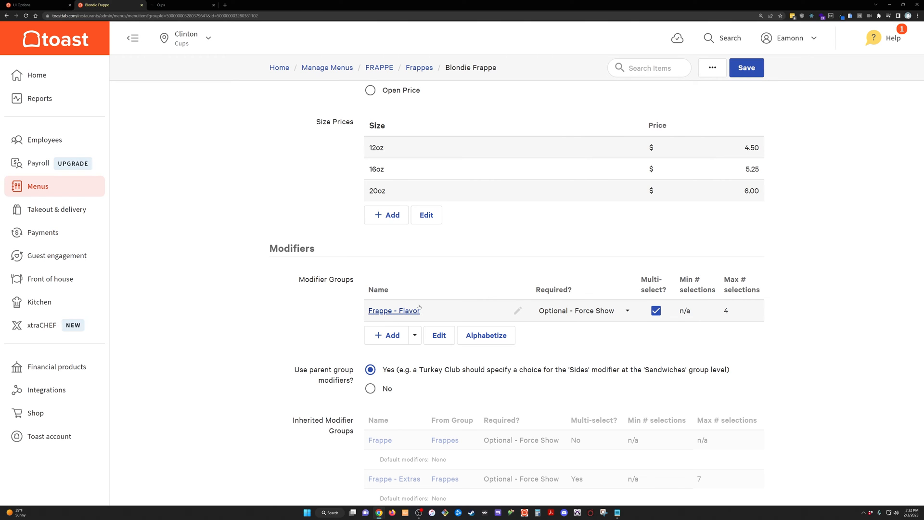
{"action": "left_click", "coordinate": [177, 5]}
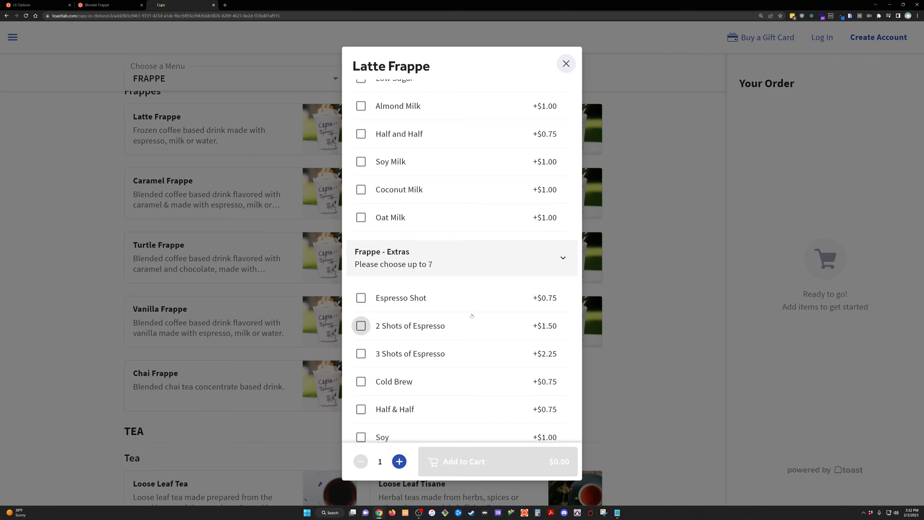
{"action": "scroll", "scroll_direction": "down", "scroll_amount": 3}
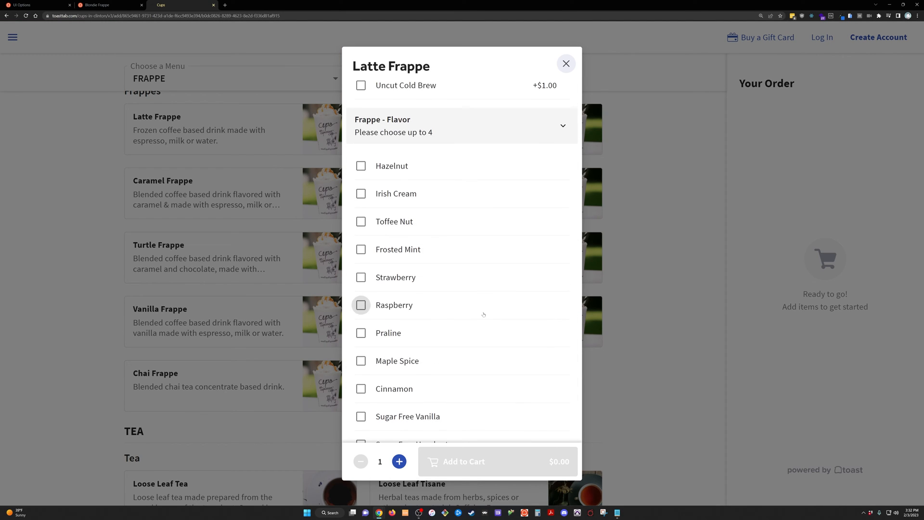
{"action": "scroll", "scroll_direction": "up", "scroll_amount": 3}
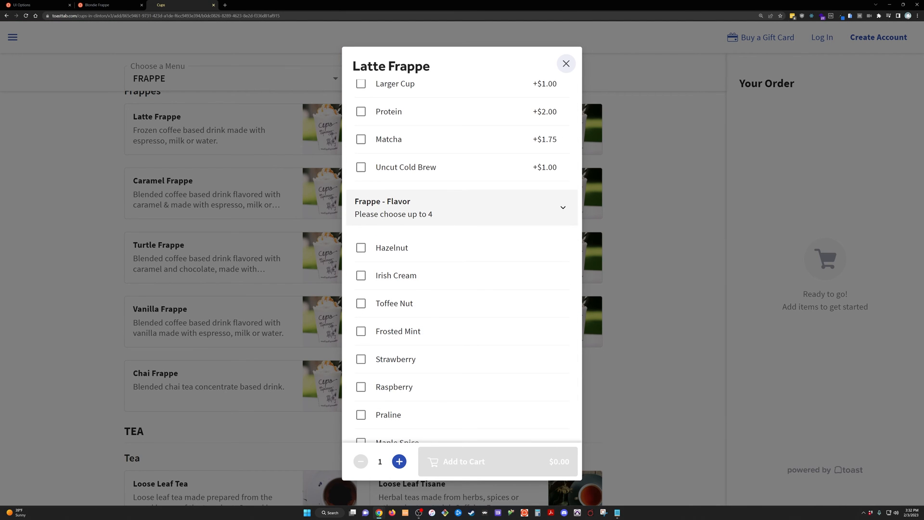
{"action": "left_click", "coordinate": [110, 5]}
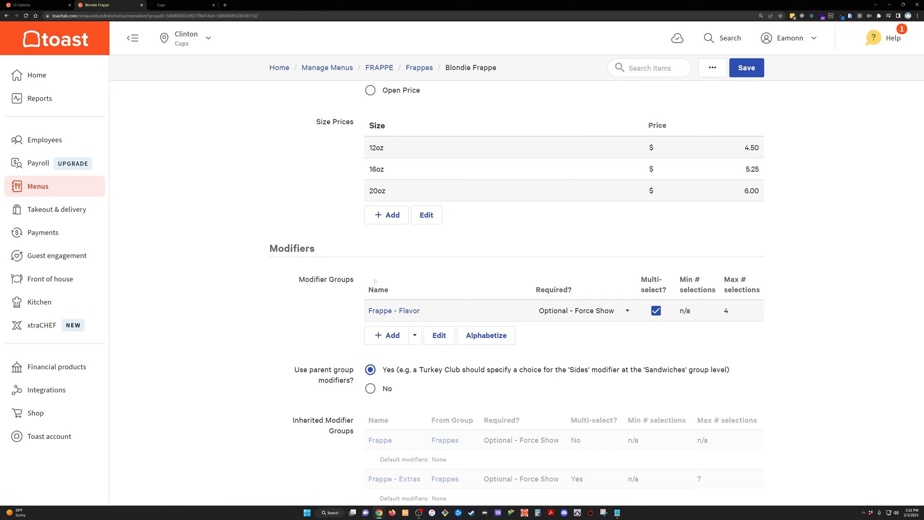
{"action": "mouse_move", "coordinate": [404, 275]}
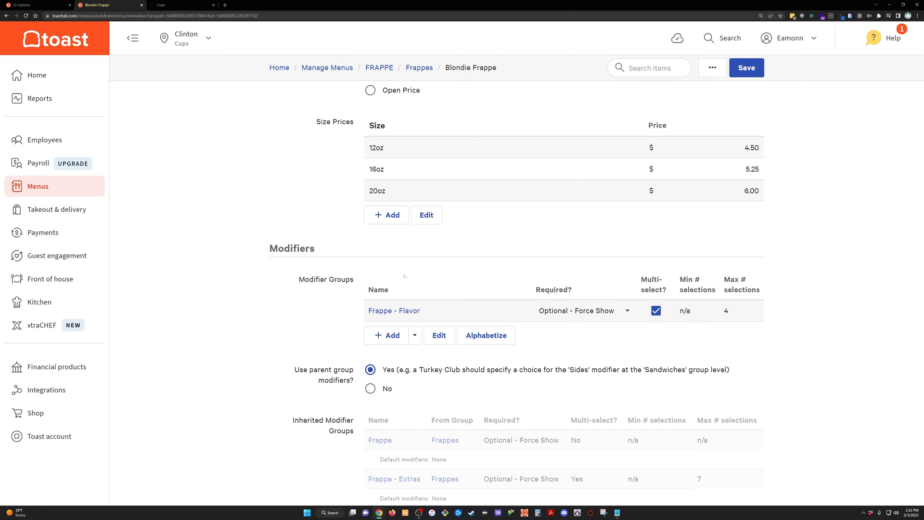
{"action": "mouse_move", "coordinate": [418, 67]}
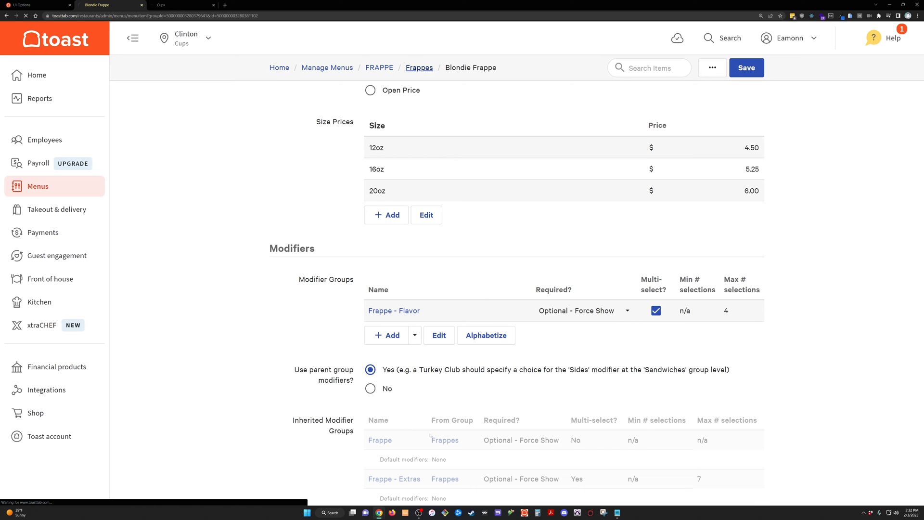
- Go to the Frappes menu group via the breadcrumb and view its Modifiers section
{"action": "left_click", "coordinate": [419, 67]}
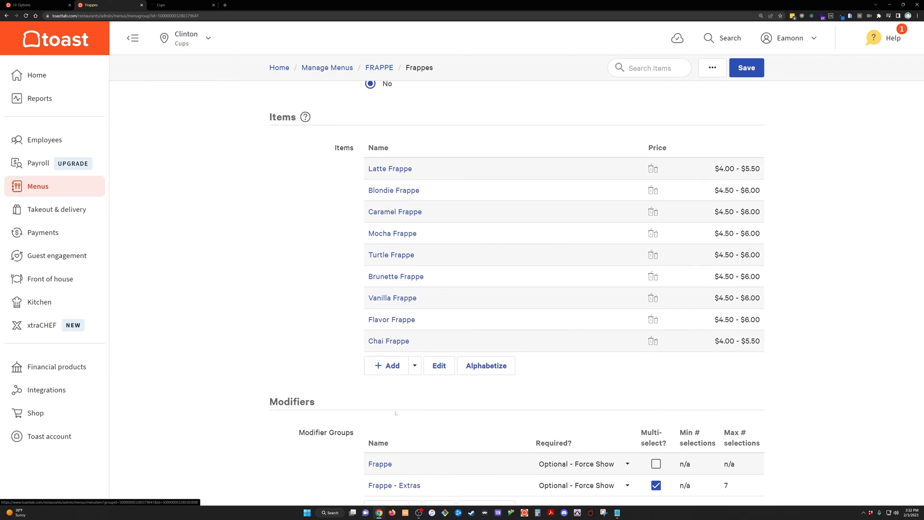
{"action": "scroll", "scroll_direction": "down", "scroll_amount": 3}
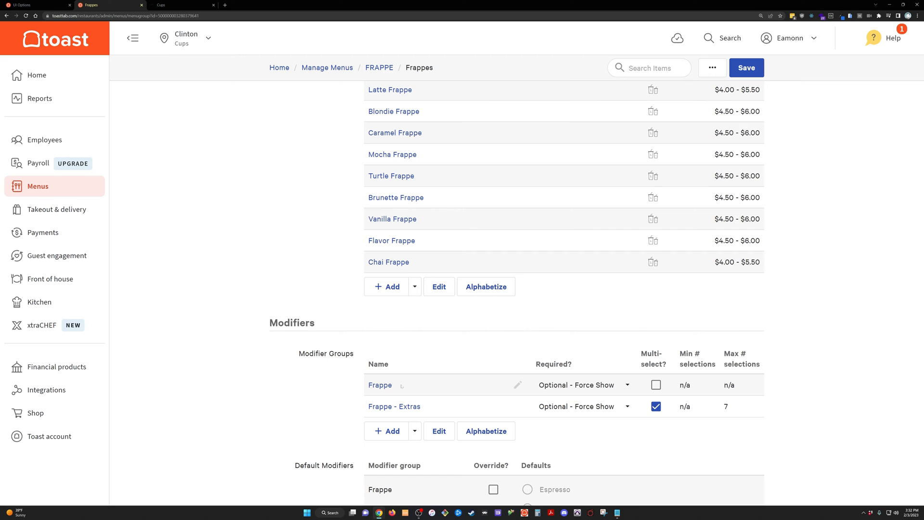
{"action": "mouse_move", "coordinate": [379, 385]}
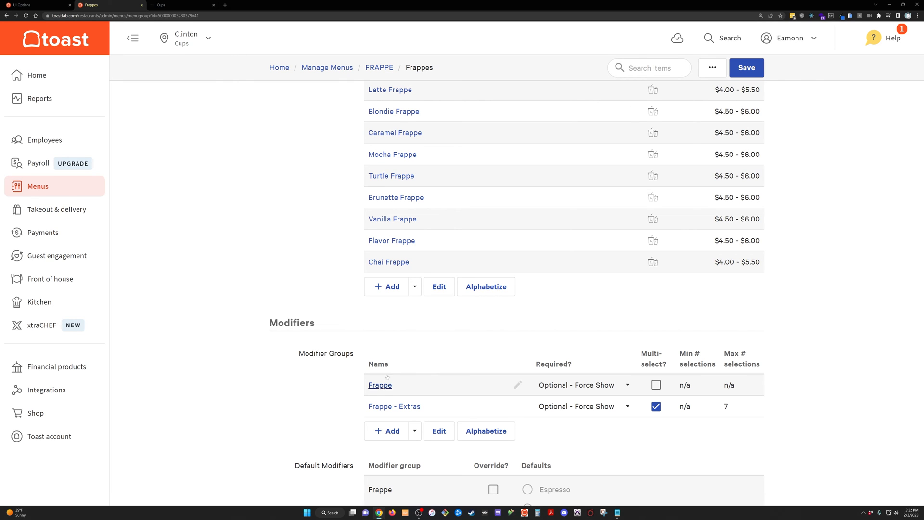
{"action": "mouse_move", "coordinate": [400, 382]}
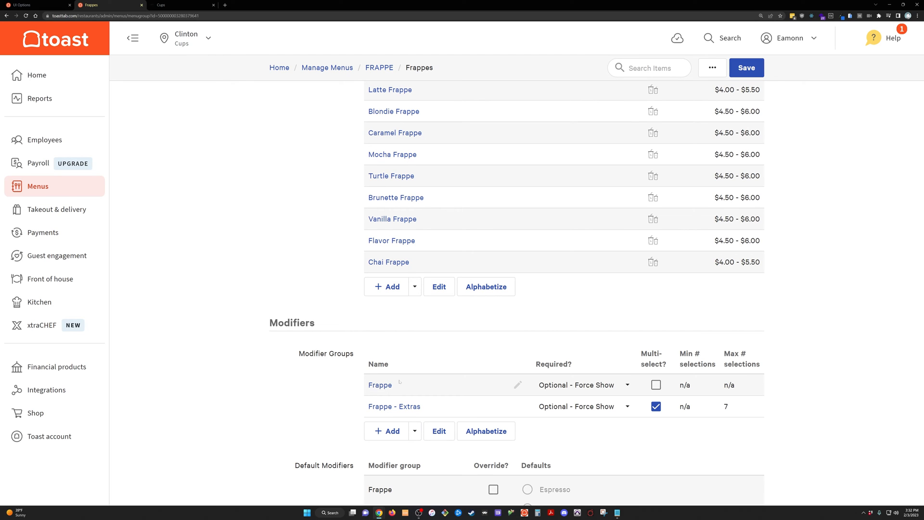
{"action": "scroll", "scroll_direction": "up", "scroll_amount": 3}
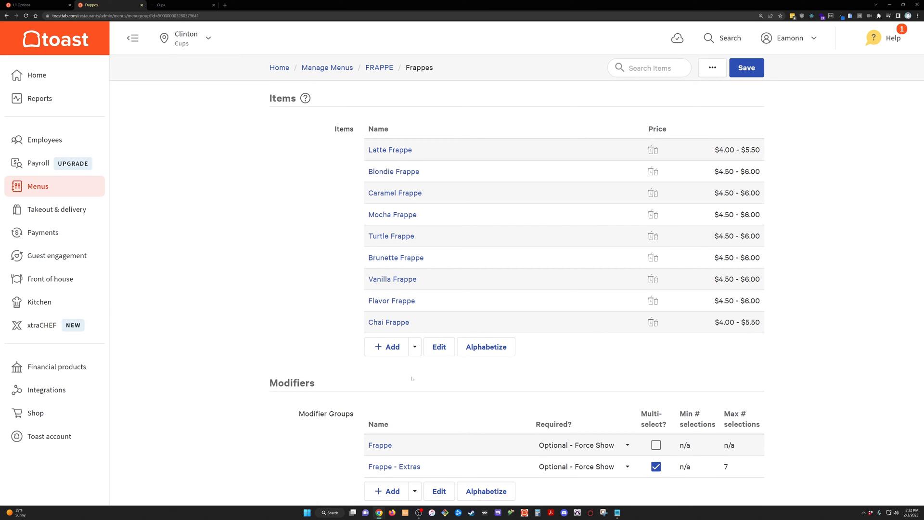
{"action": "mouse_move", "coordinate": [395, 193]}
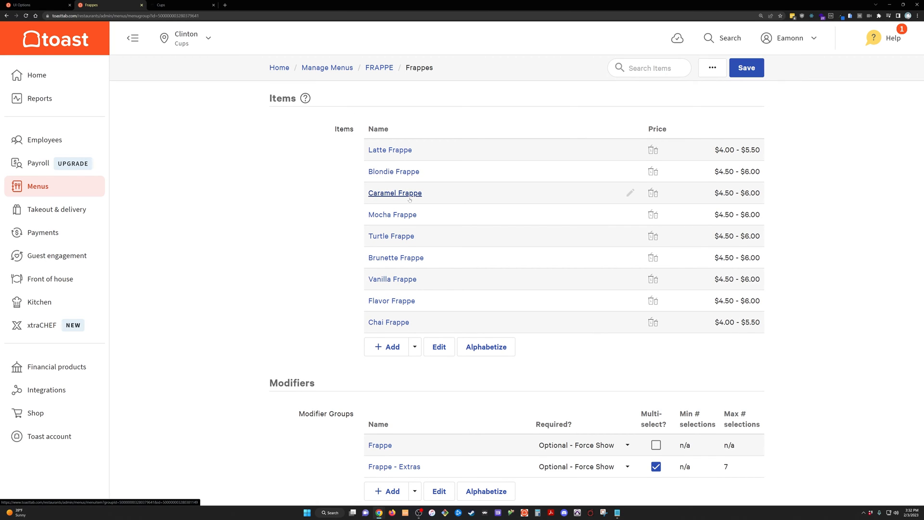
{"action": "mouse_move", "coordinate": [393, 171]}
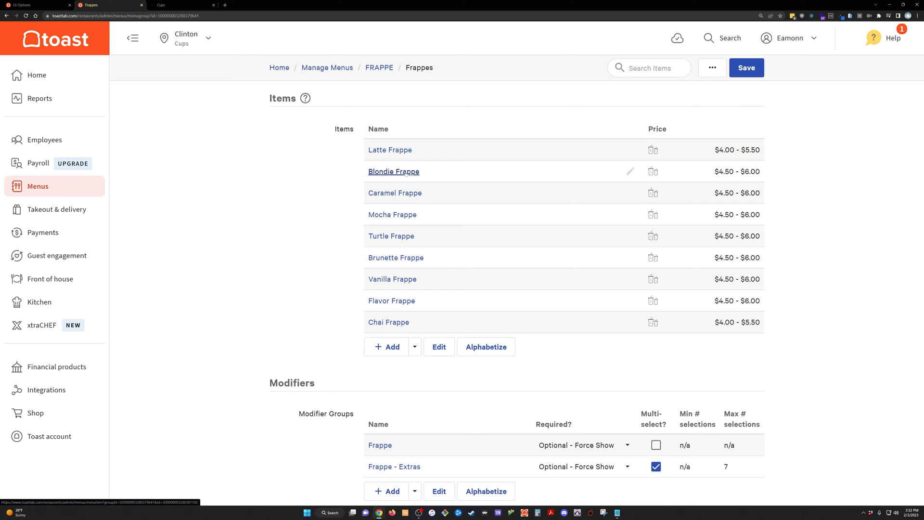
{"action": "mouse_move", "coordinate": [389, 150]}
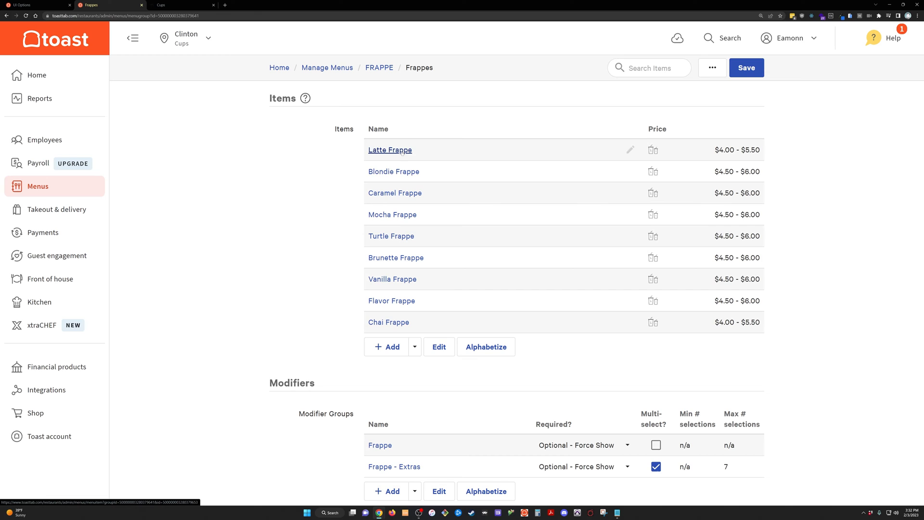
{"action": "mouse_move", "coordinate": [390, 149]}
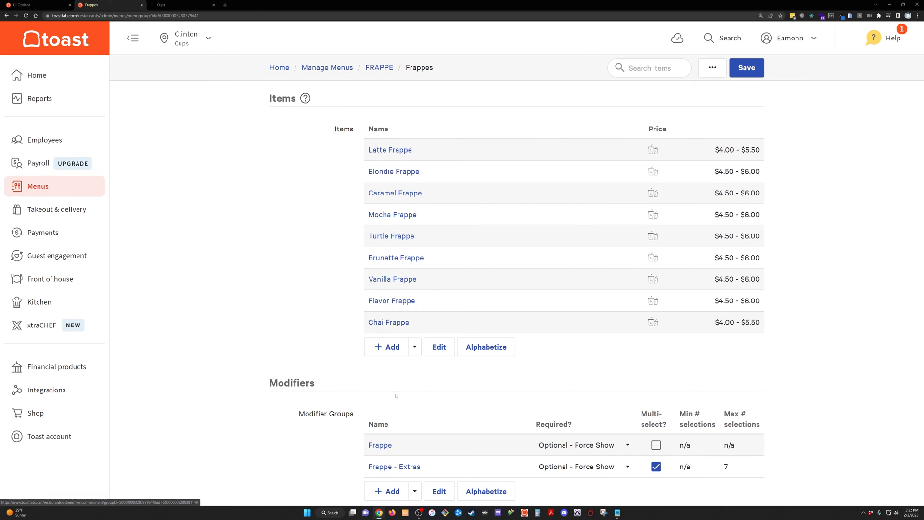
- Browse Add Existing Modifier Groups for the Frappe groups, close without adding, and check the Frappe group's requirement option
{"action": "left_click", "coordinate": [414, 431]}
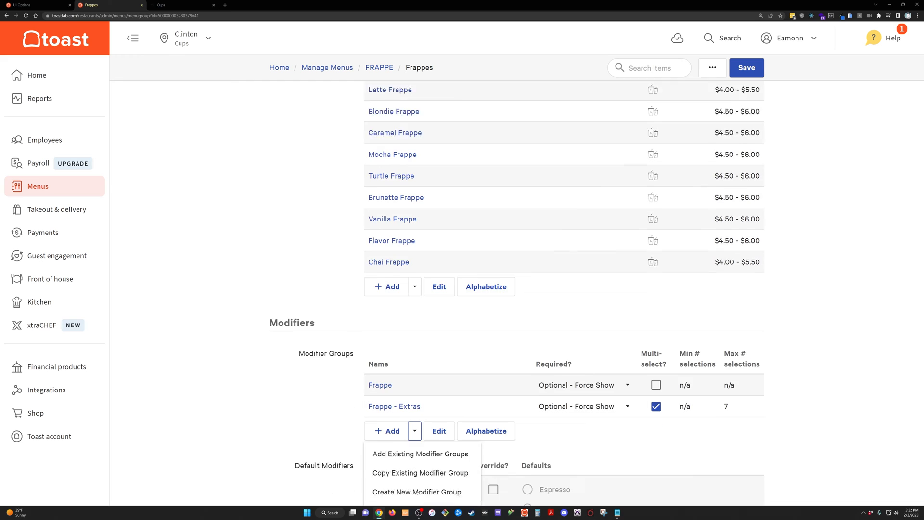
{"action": "scroll", "scroll_direction": "down", "scroll_amount": 3}
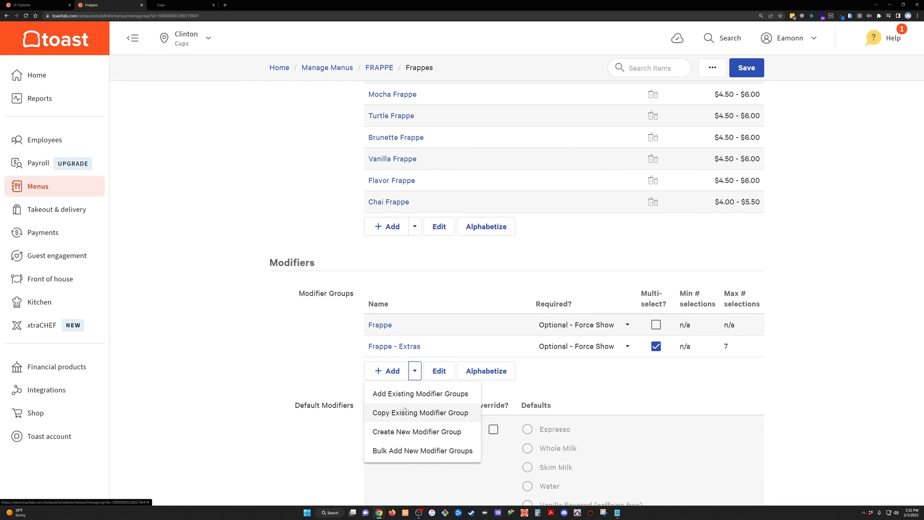
{"action": "mouse_move", "coordinate": [420, 393]}
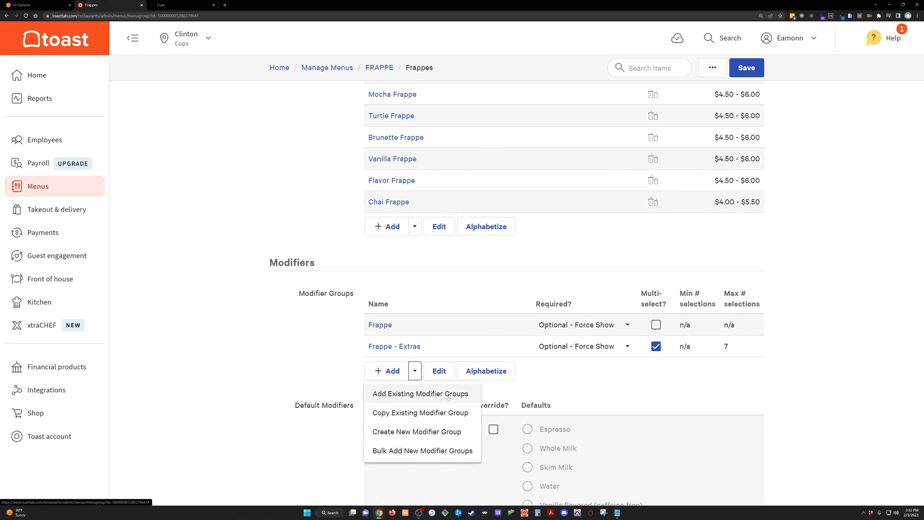
{"action": "left_click", "coordinate": [420, 393]}
{"action": "type", "text": "frapp"}
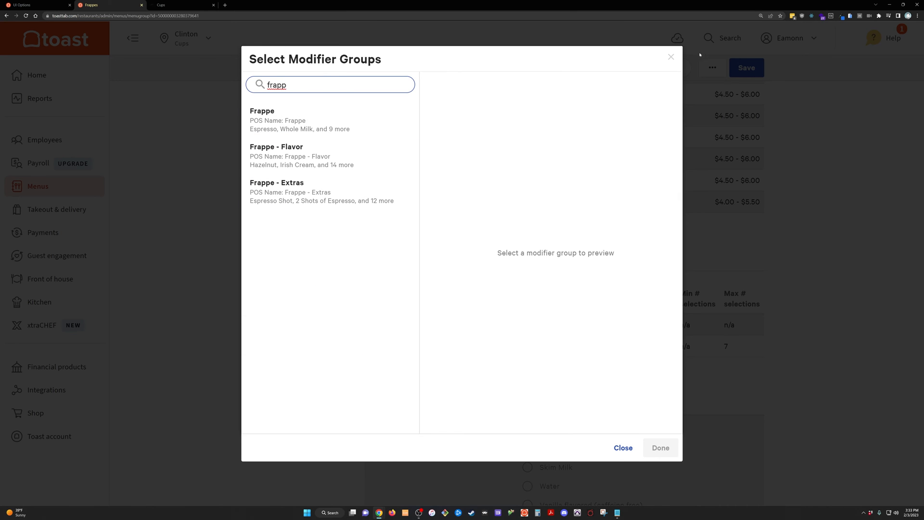
{"action": "left_click", "coordinate": [623, 448]}
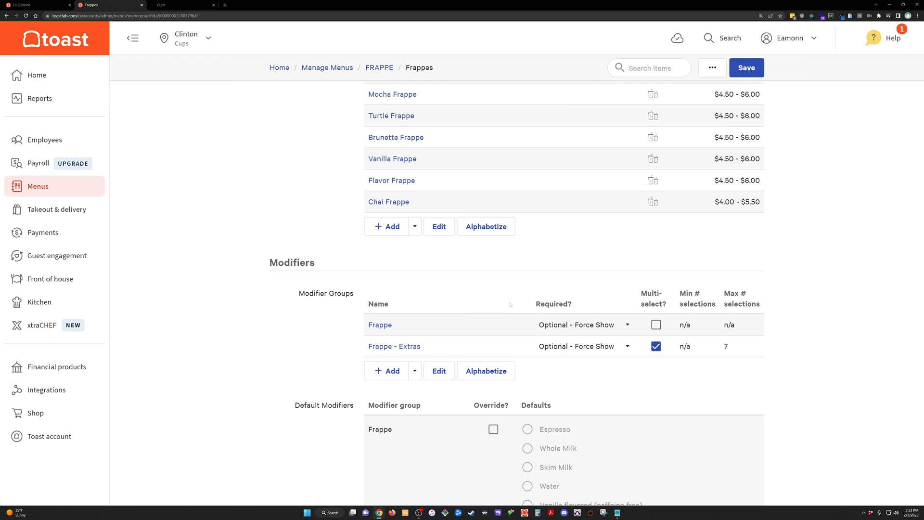
{"action": "left_click", "coordinate": [583, 325]}
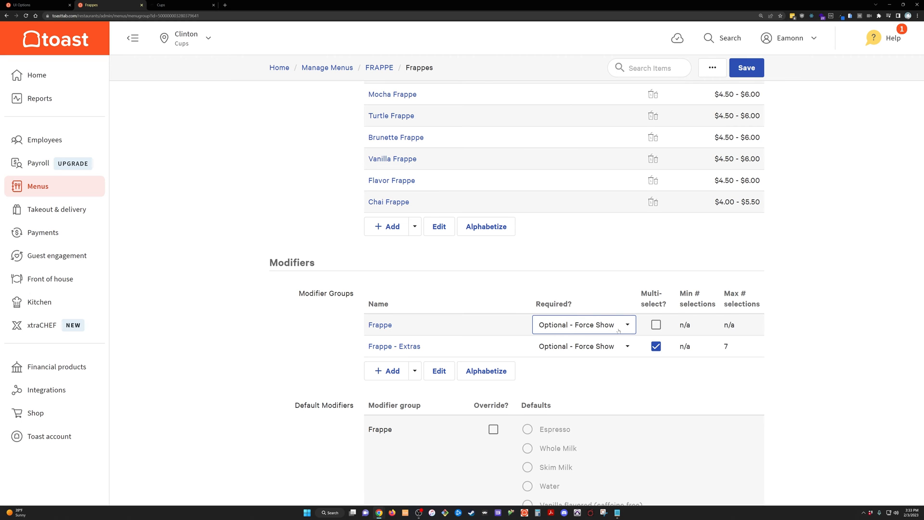
{"action": "scroll", "scroll_direction": "up", "scroll_amount": 3}
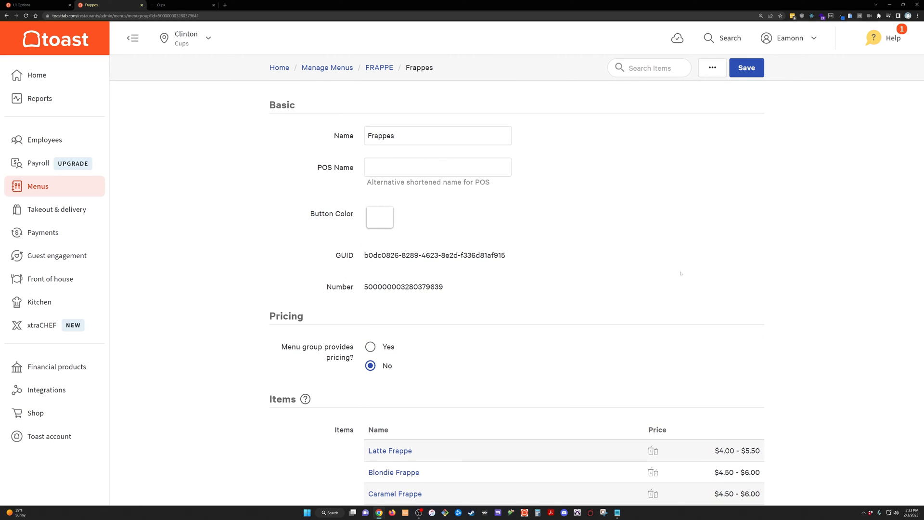
{"action": "left_click", "coordinate": [728, 37]}
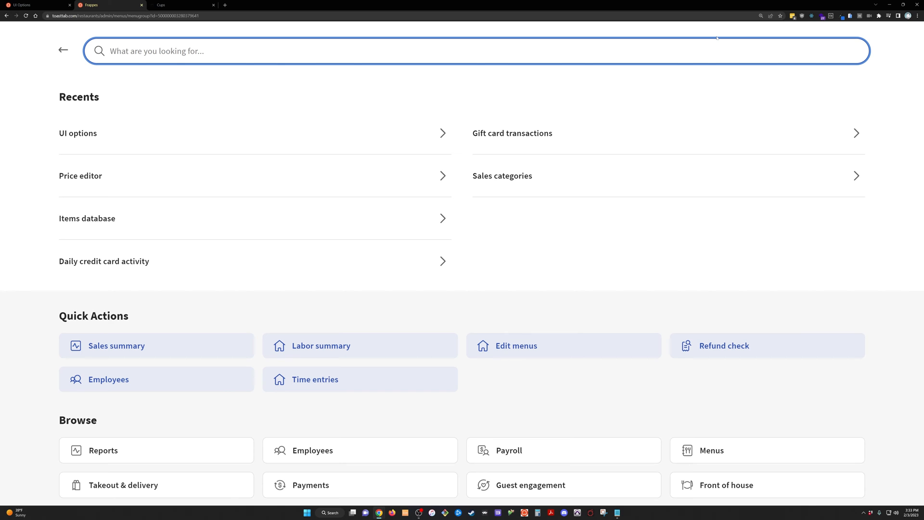
{"action": "type", "text": "ui op"}
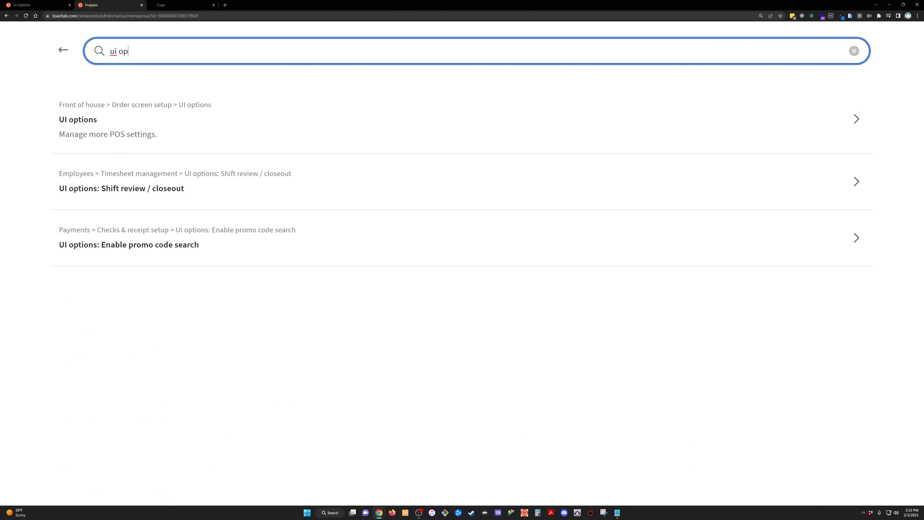
{"action": "left_click", "coordinate": [78, 120]}
{"action": "type", "text": "prio"}
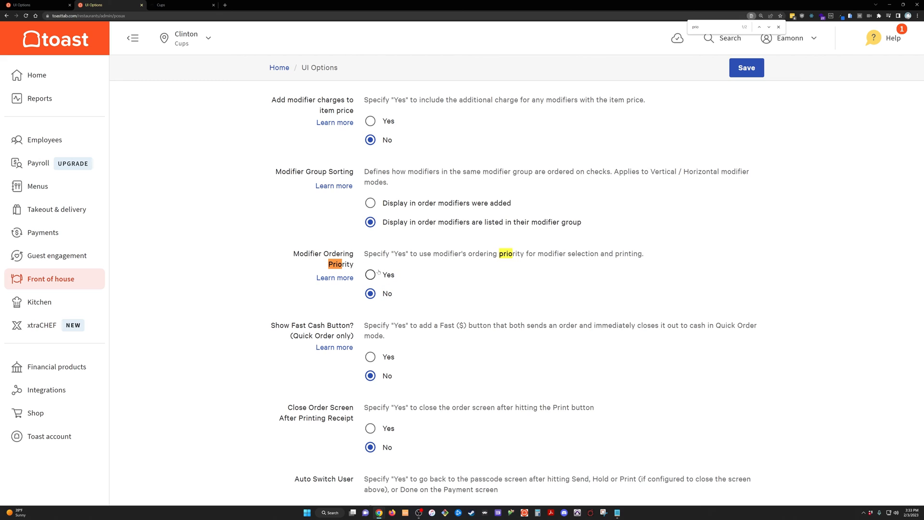
{"action": "mouse_move", "coordinate": [375, 275]}
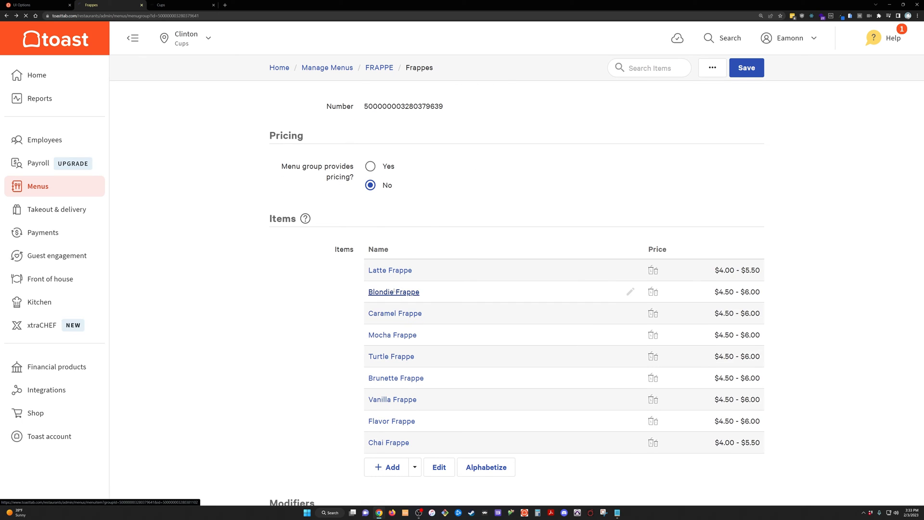
- From Blondie Frappe's Modifiers section, go into the Frappe - Flavor modifier group
{"action": "left_click", "coordinate": [393, 291]}
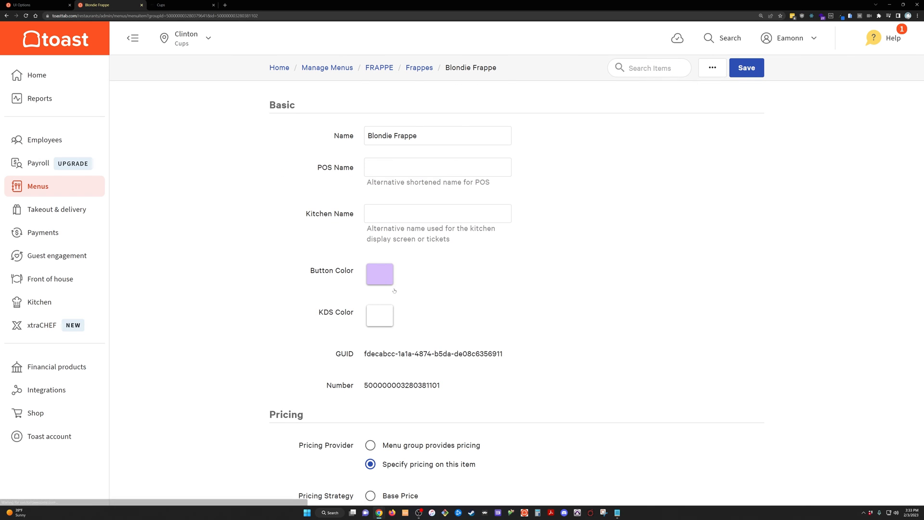
{"action": "scroll", "scroll_direction": "down", "scroll_amount": 3}
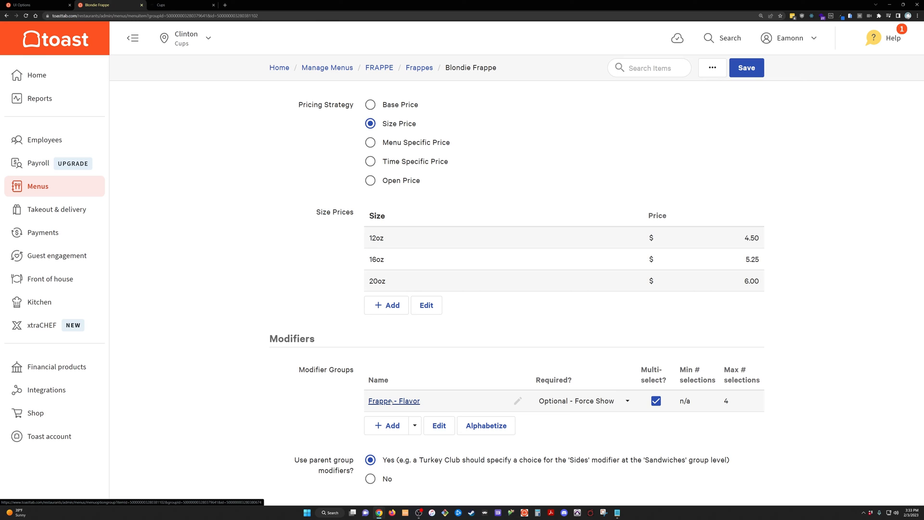
{"action": "left_click", "coordinate": [392, 400]}
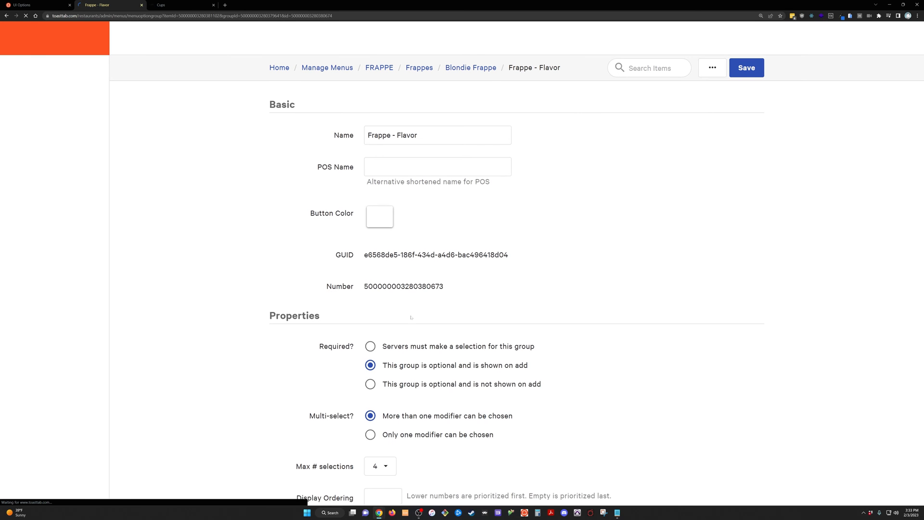
- Review Frappe - Flavor's blank Display Ordering Priority, then switch to the online ordering preview
{"action": "scroll", "scroll_direction": "down", "scroll_amount": 3}
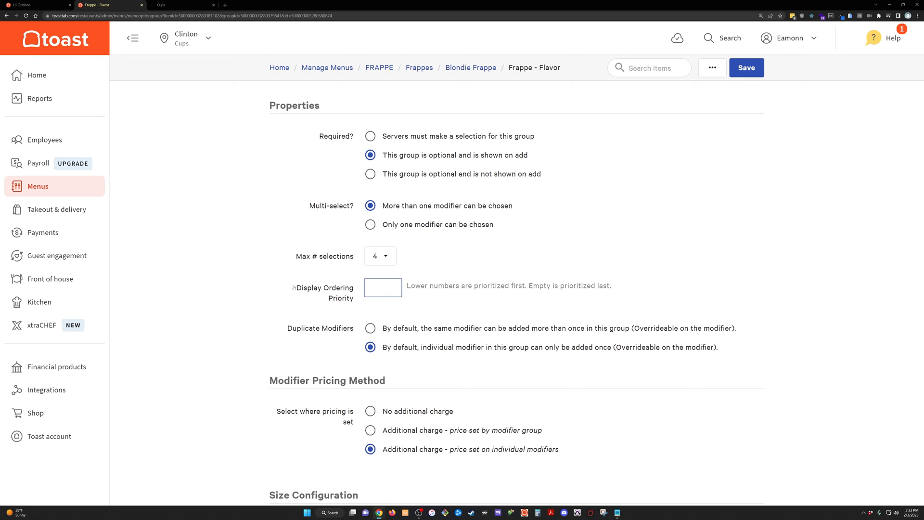
{"action": "double_click", "coordinate": [324, 293]}
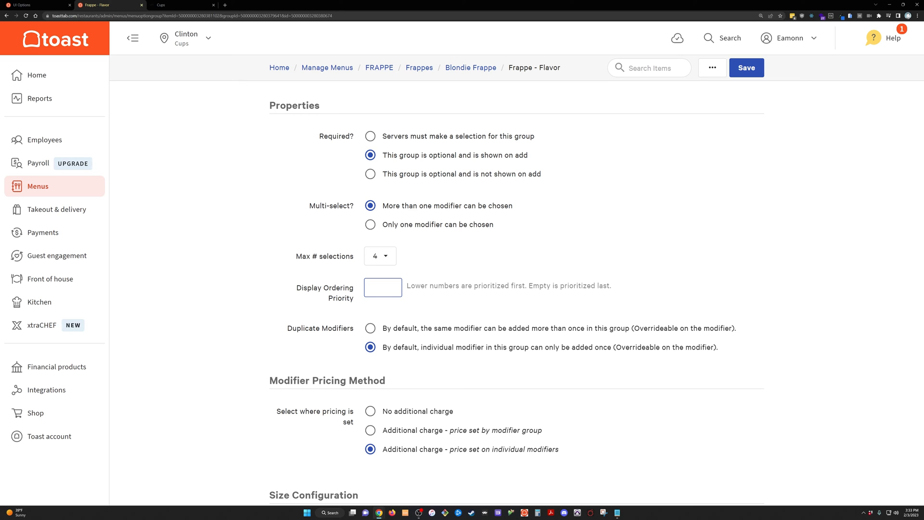
{"action": "scroll", "scroll_direction": "up", "scroll_amount": 3}
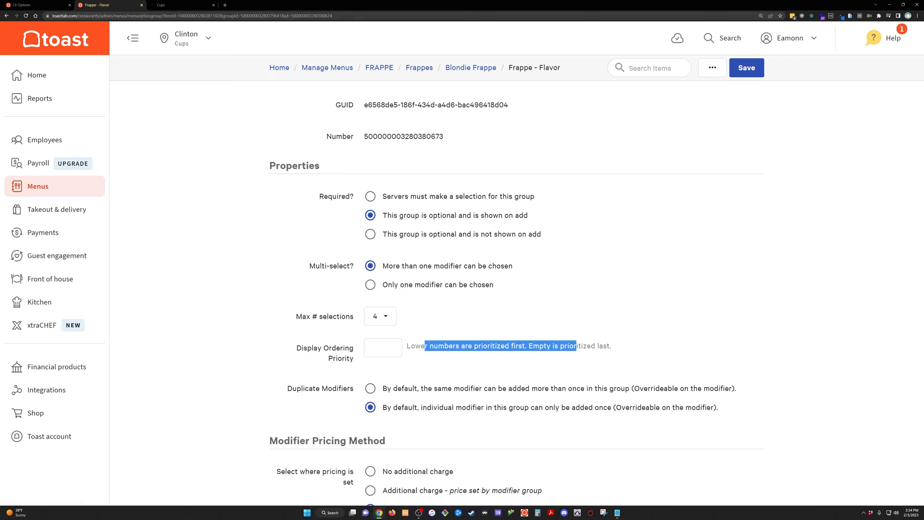
{"action": "left_click", "coordinate": [179, 5]}
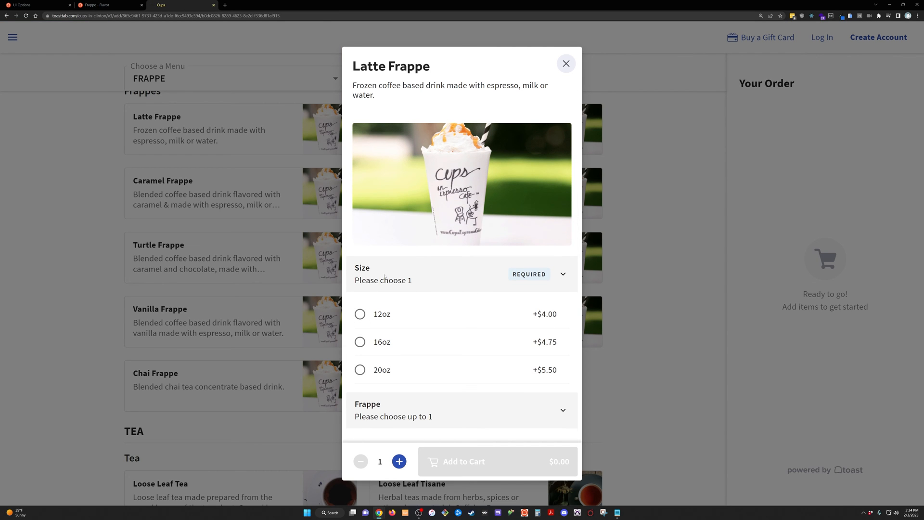
- Check Latte Frappe's size options online and return to the Frappe - Flavor group settings
{"action": "scroll", "scroll_direction": "down", "scroll_amount": 3}
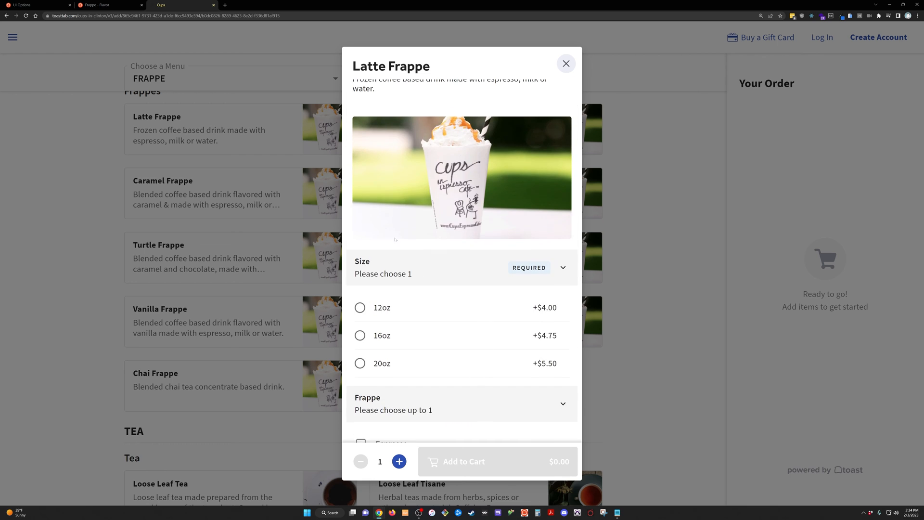
{"action": "left_click", "coordinate": [109, 5]}
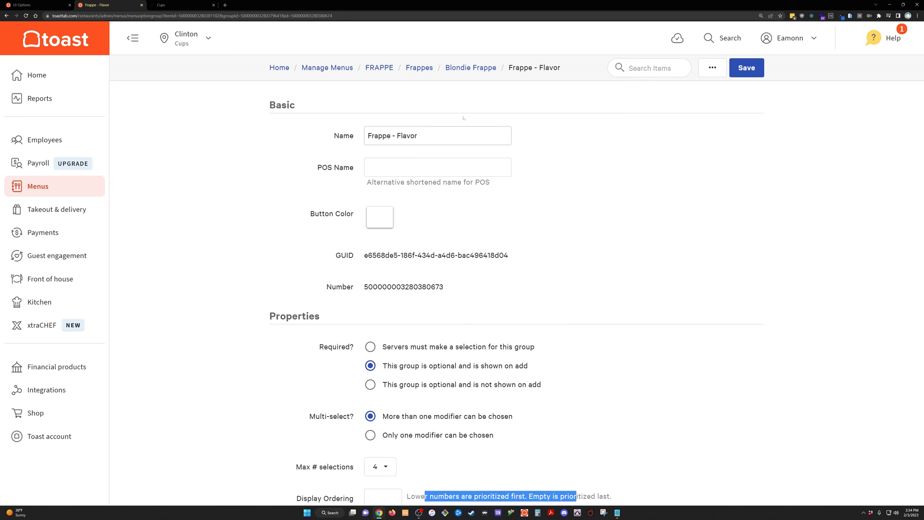
{"action": "mouse_move", "coordinate": [328, 67]}
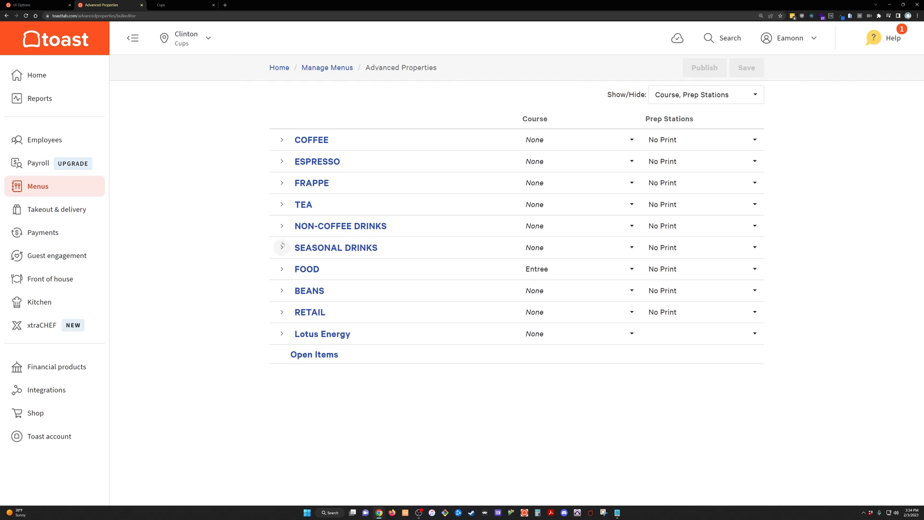
- Expand the FRAPPE menu and show the Modifier Ordering Priority column via Show/Hide
{"action": "left_click", "coordinate": [281, 183]}
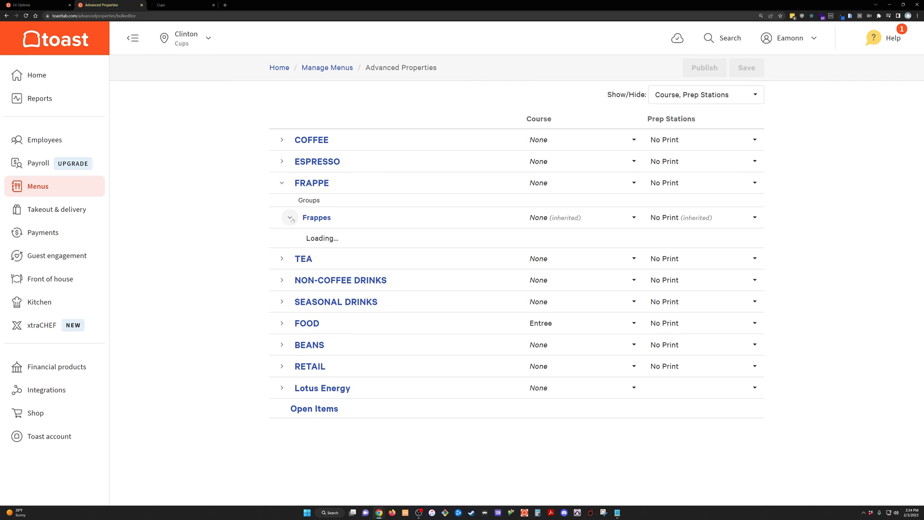
{"action": "left_click", "coordinate": [705, 94]}
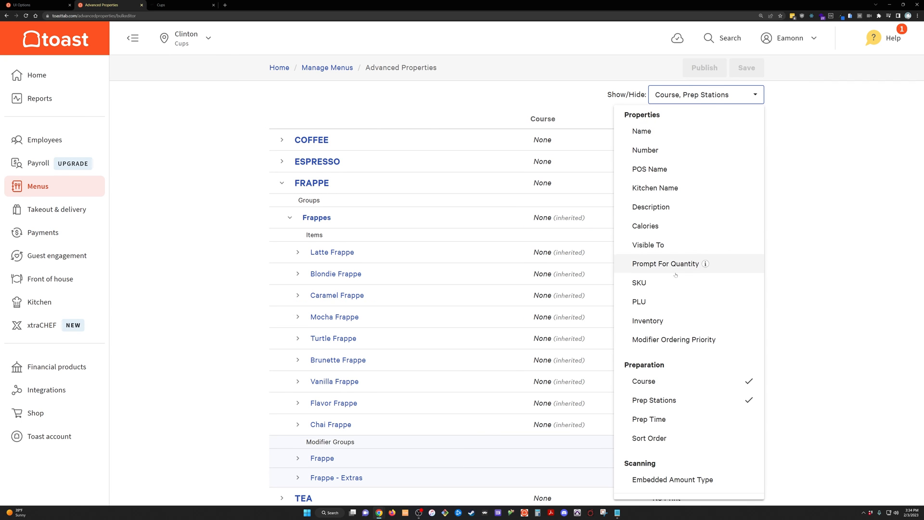
{"action": "left_click", "coordinate": [674, 339]}
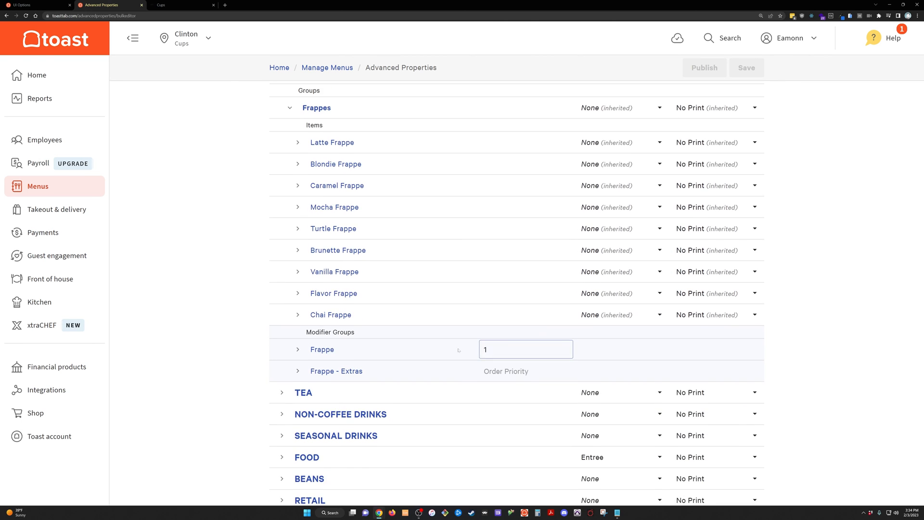
{"action": "scroll", "scroll_direction": "up", "scroll_amount": 3}
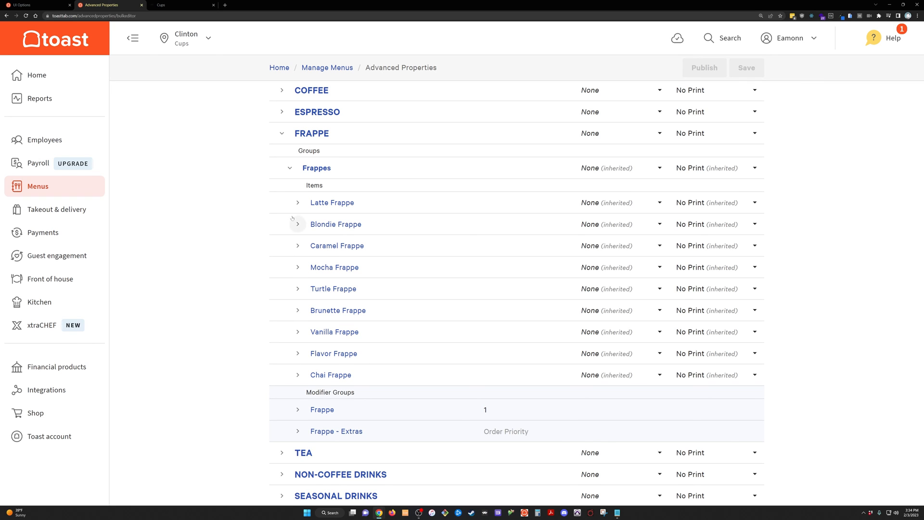
- Expand Latte Frappe and Blondie Frappe, set a Size group priority of -1, then collapse both items
{"action": "left_click", "coordinate": [297, 202]}
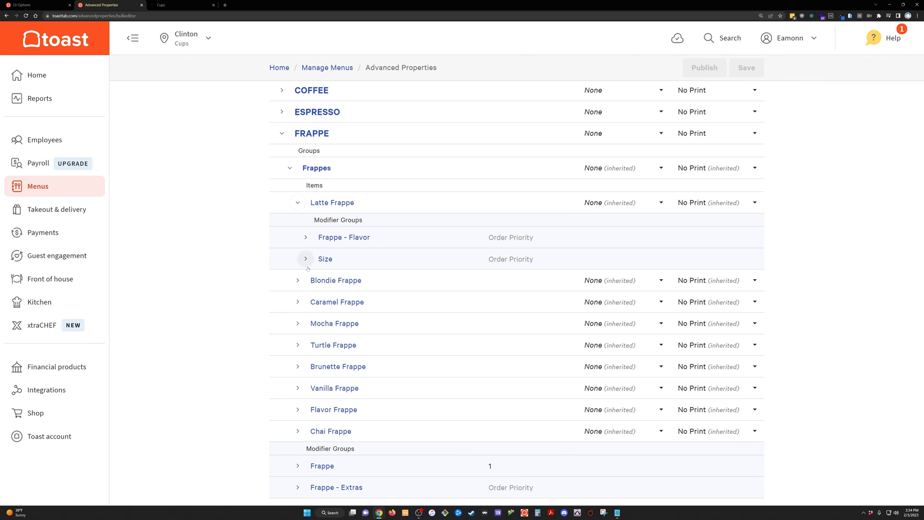
{"action": "left_click", "coordinate": [528, 259]}
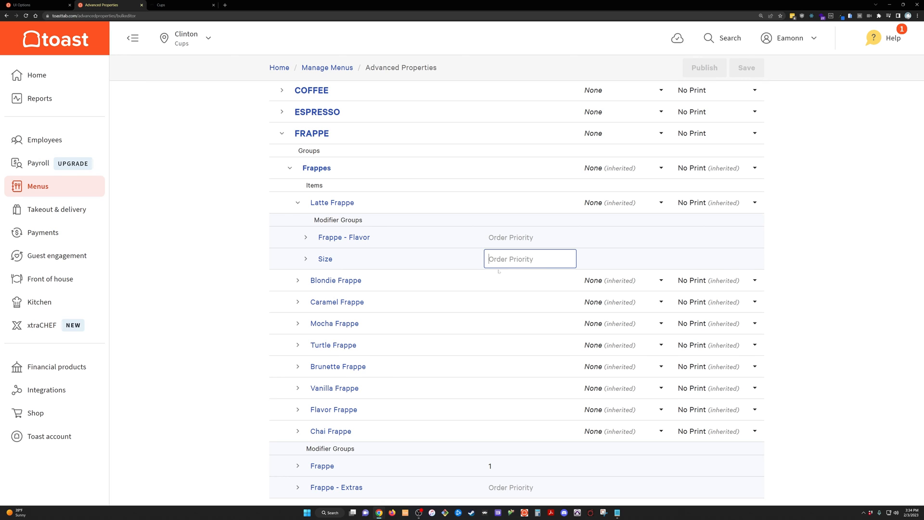
{"action": "left_click", "coordinate": [298, 280]}
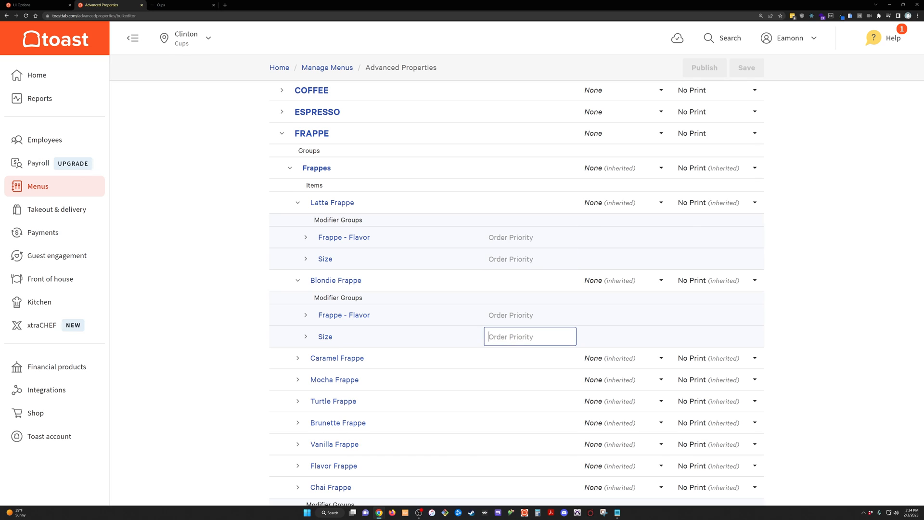
{"action": "type", "text": "-1"}
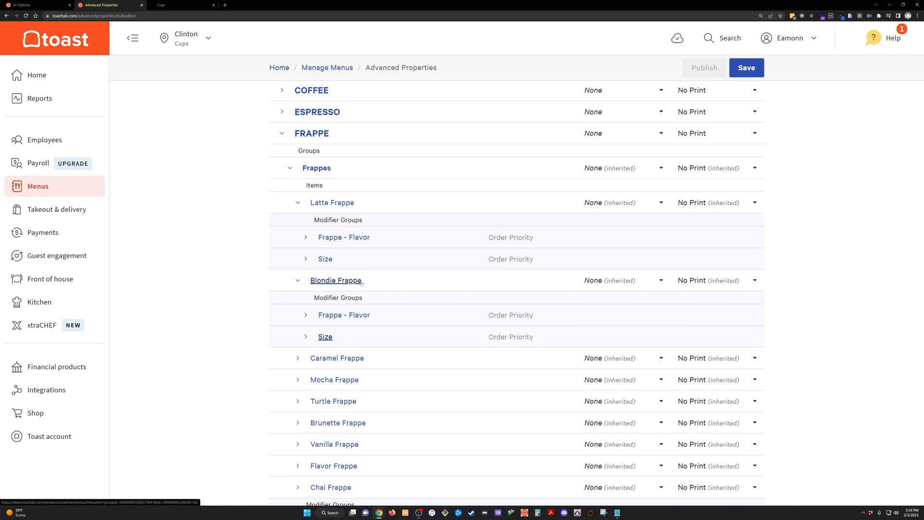
{"action": "left_click", "coordinate": [297, 203]}
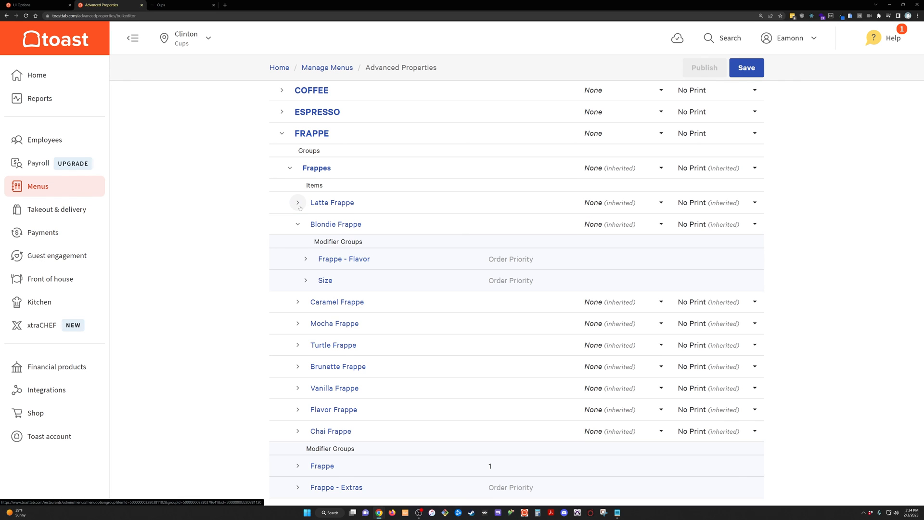
{"action": "left_click", "coordinate": [297, 224]}
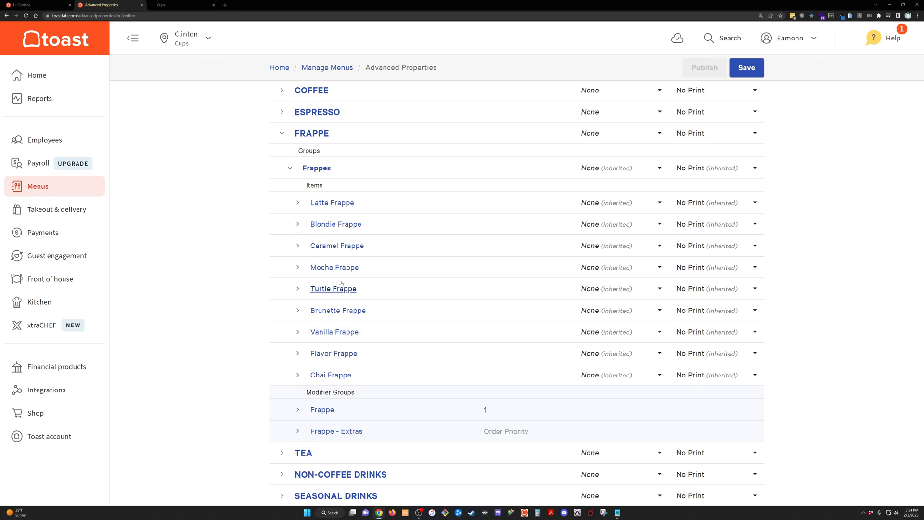
{"action": "mouse_move", "coordinate": [334, 332]}
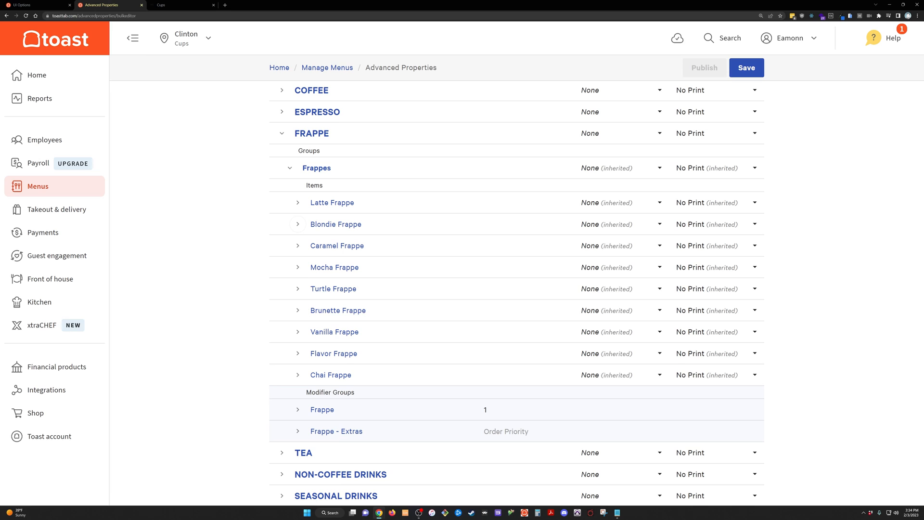
- Expand Latte Frappe's modifier groups again and bring up the site-wide search
{"action": "double_click", "coordinate": [330, 392]}
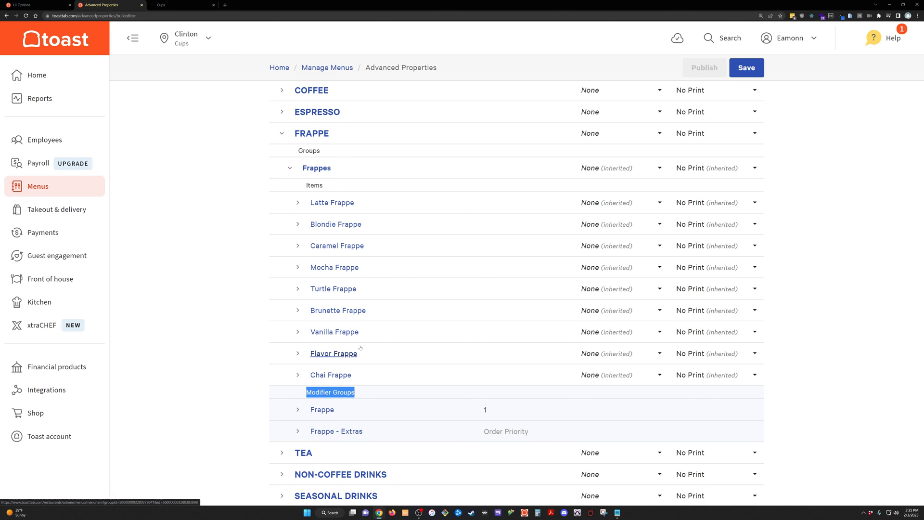
{"action": "left_click", "coordinate": [297, 203]}
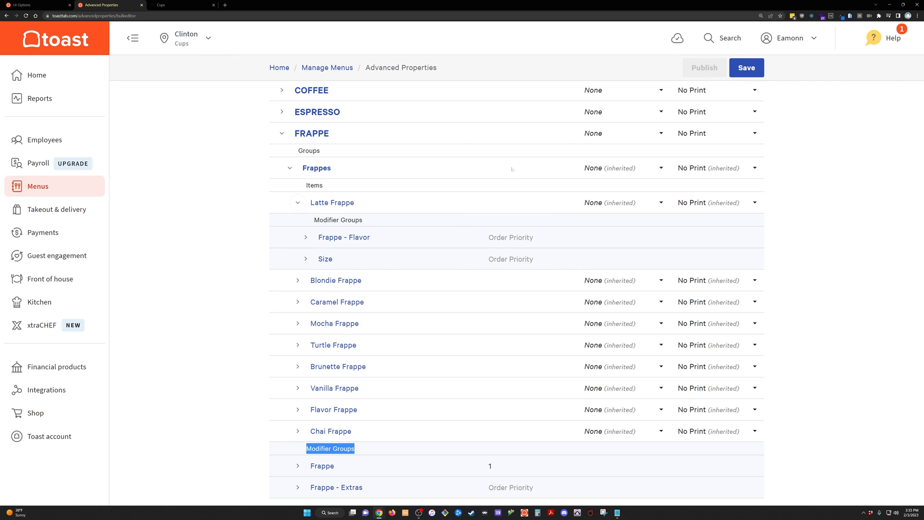
{"action": "left_click", "coordinate": [722, 38]}
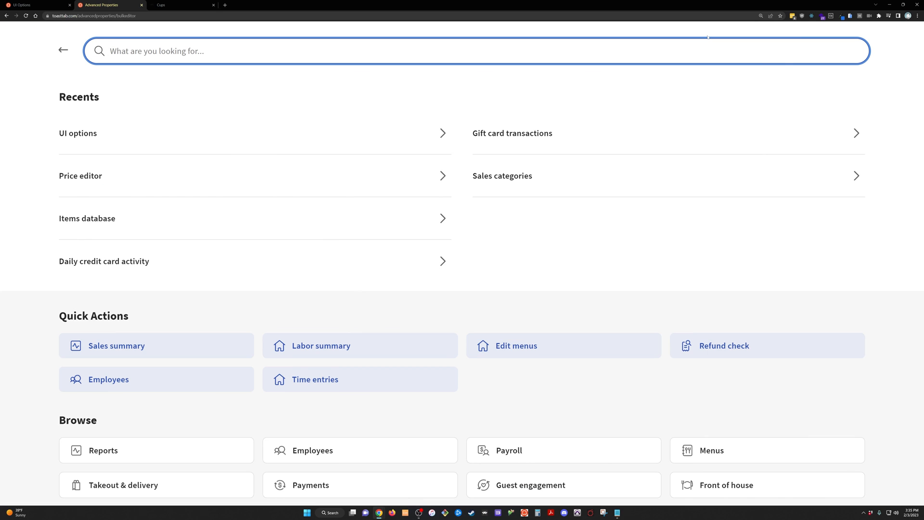
- Search 'ui' to reach UI Options, leaving the unsaved Advanced Properties page
{"action": "type", "text": "ui"}
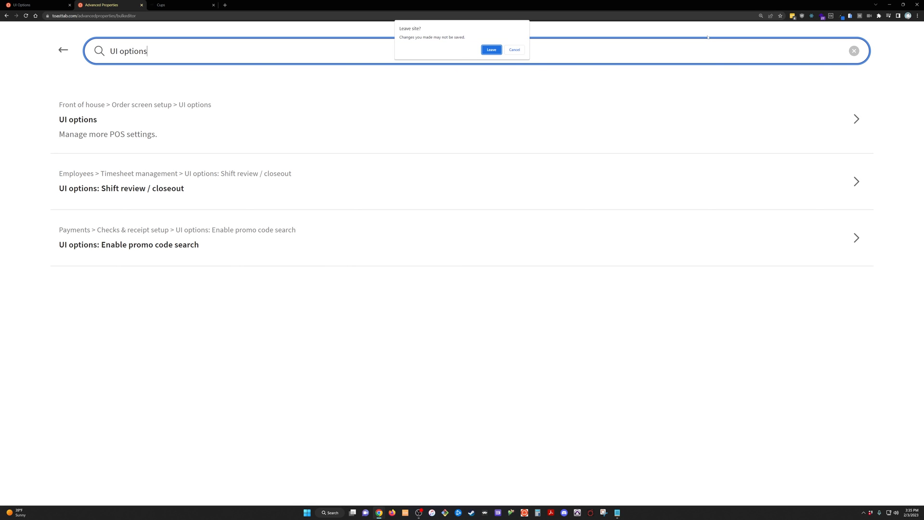
{"action": "left_click", "coordinate": [490, 49]}
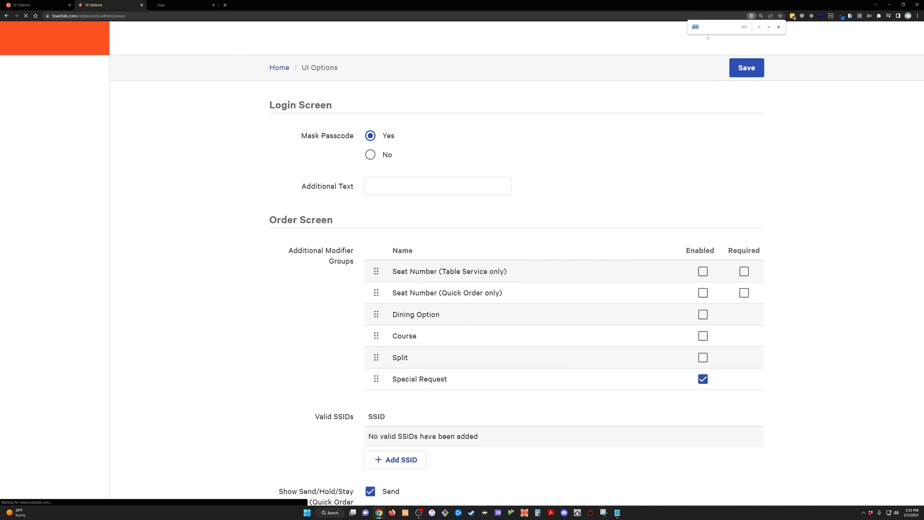